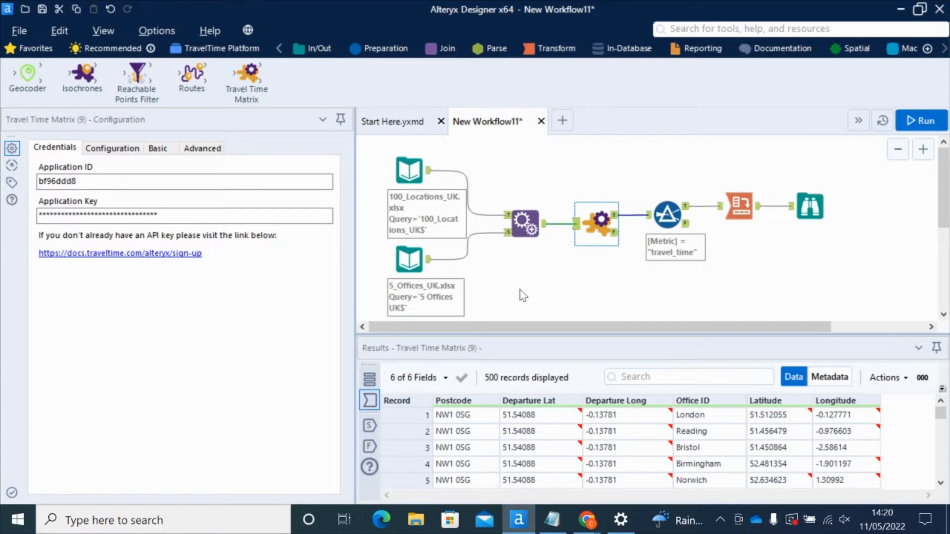
{"action": "mouse_move", "coordinate": [609, 184]}
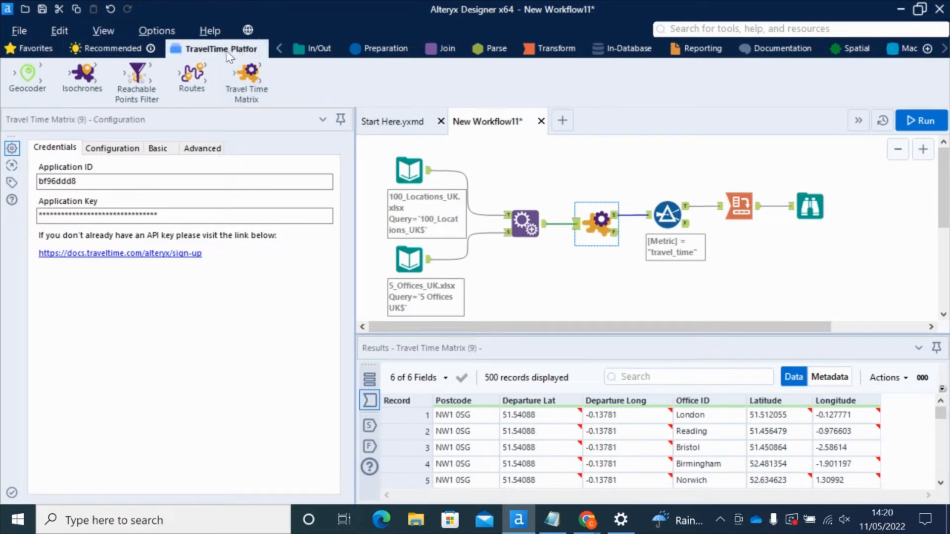
{"action": "mouse_move", "coordinate": [51, 102]}
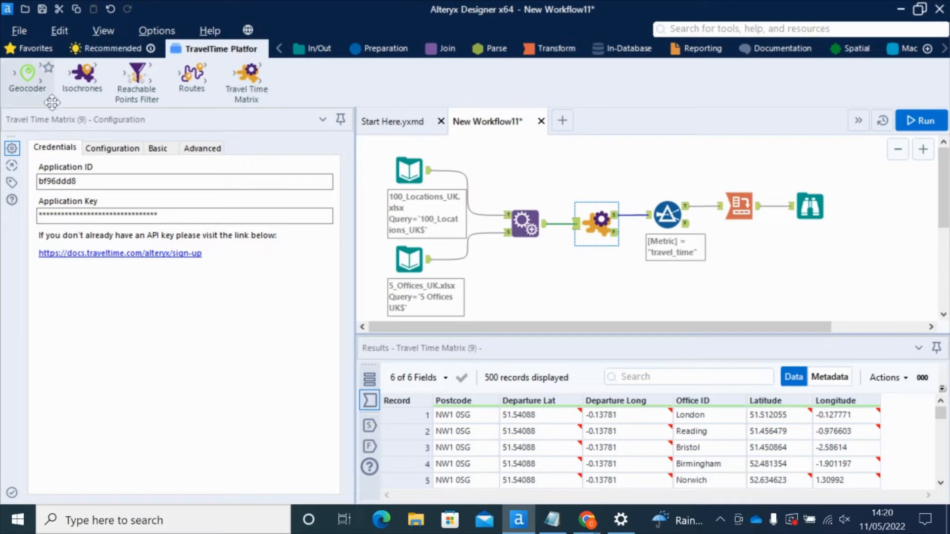
{"action": "mouse_move", "coordinate": [624, 49]}
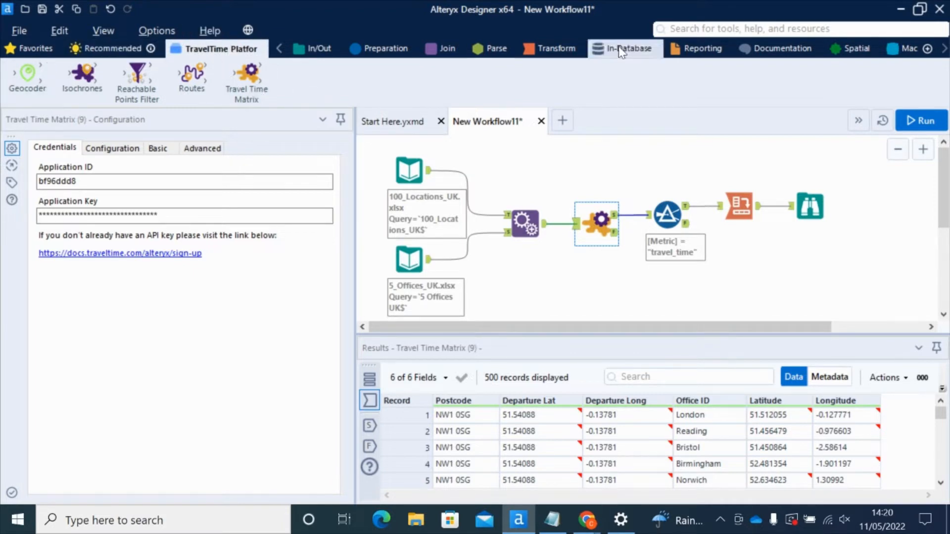
Inspect the 100_Locations_UK postcode input, then the 5_Offices_UK input with London, Reading, Bristol, Birmingham, Norwich
{"action": "type", "text": "matr"}
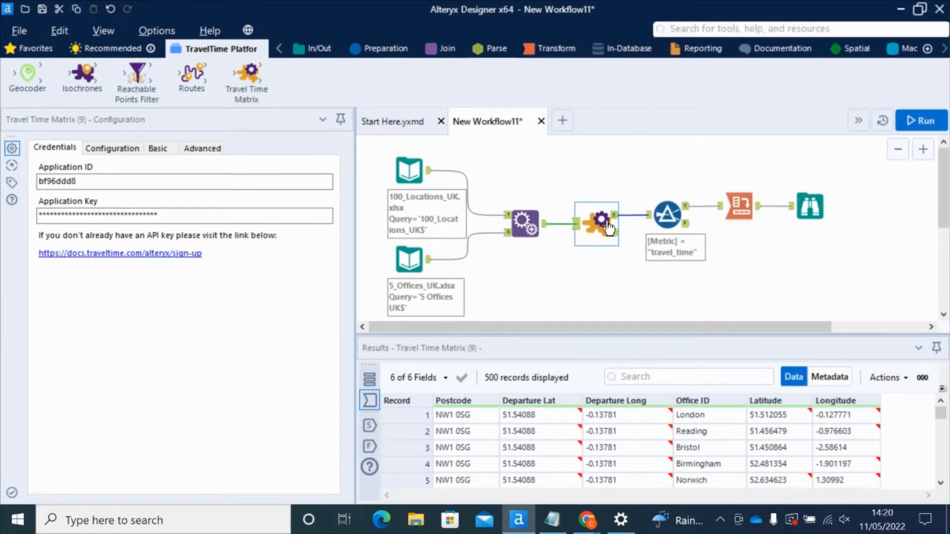
{"action": "mouse_move", "coordinate": [599, 227]}
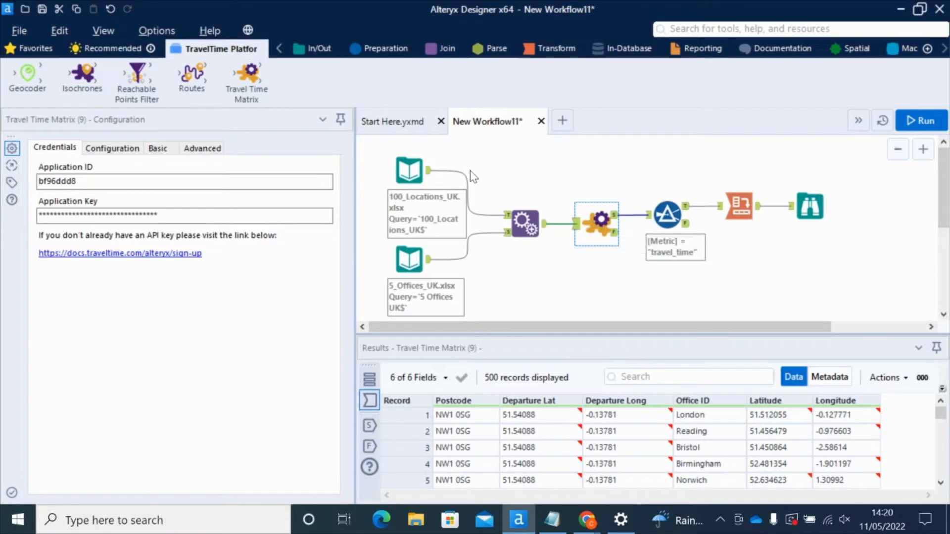
{"action": "mouse_move", "coordinate": [478, 156]}
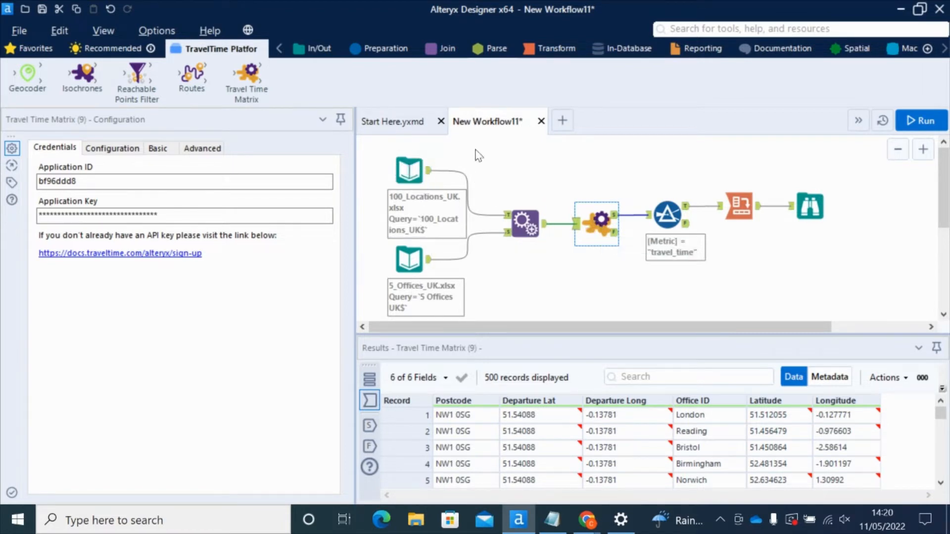
{"action": "left_click", "coordinate": [408, 169]}
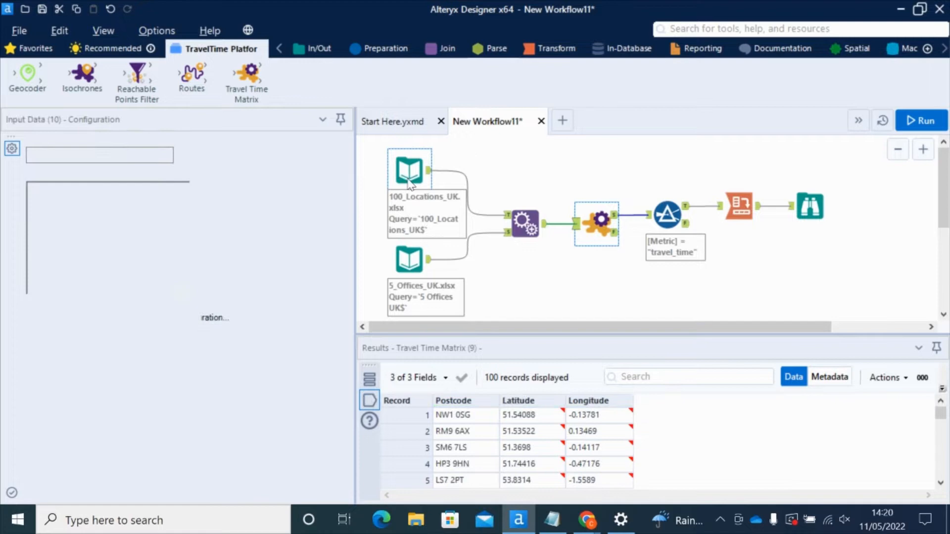
{"action": "left_click", "coordinate": [409, 170]}
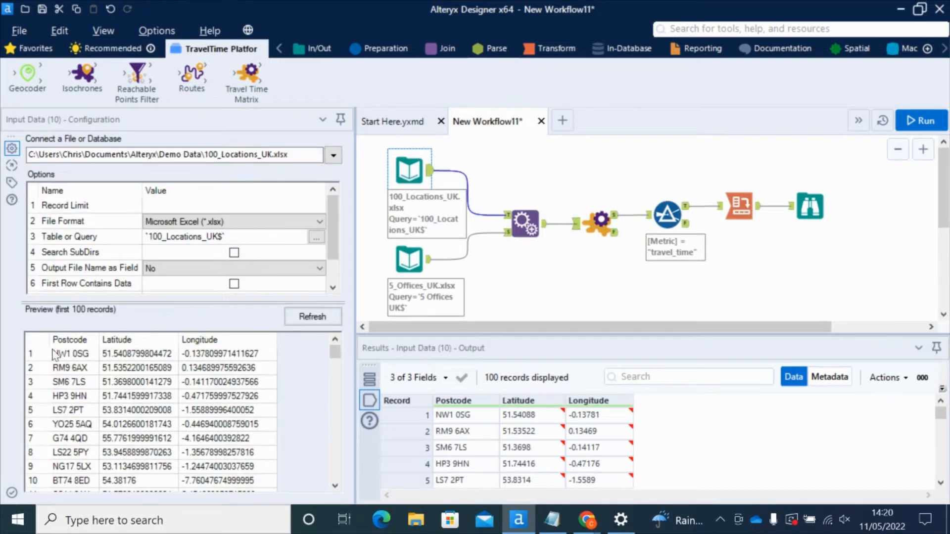
{"action": "scroll", "scroll_direction": "down", "scroll_amount": 3}
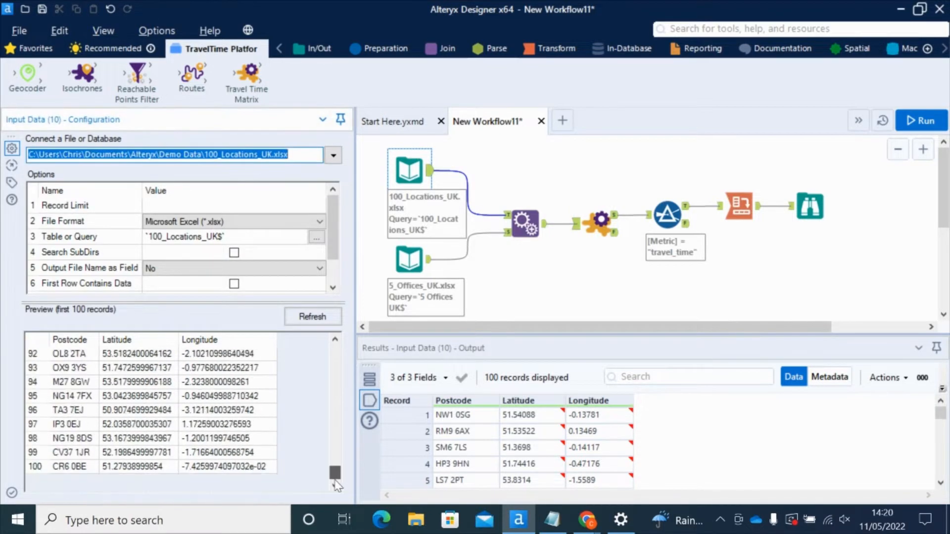
{"action": "scroll", "scroll_direction": "up", "scroll_amount": 3}
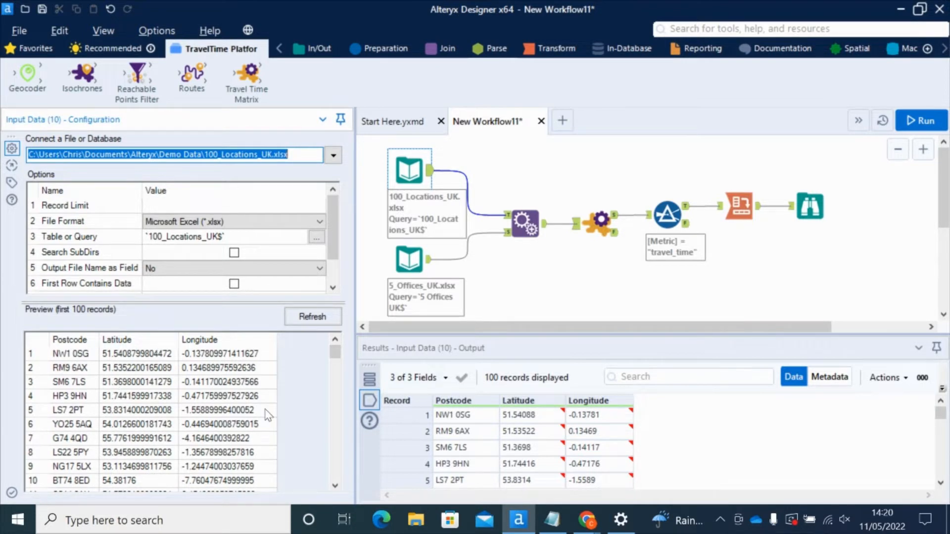
{"action": "mouse_move", "coordinate": [408, 259]}
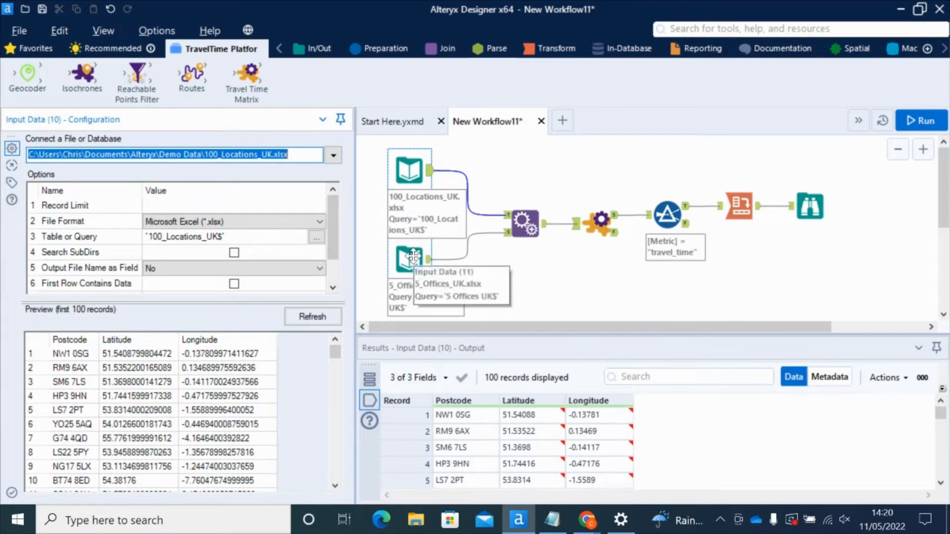
{"action": "left_click", "coordinate": [411, 259]}
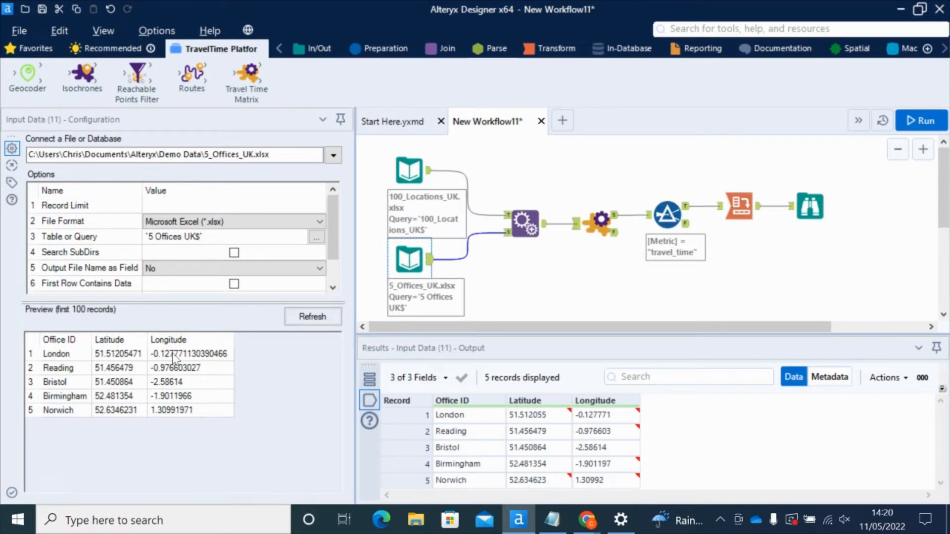
{"action": "mouse_move", "coordinate": [70, 454]}
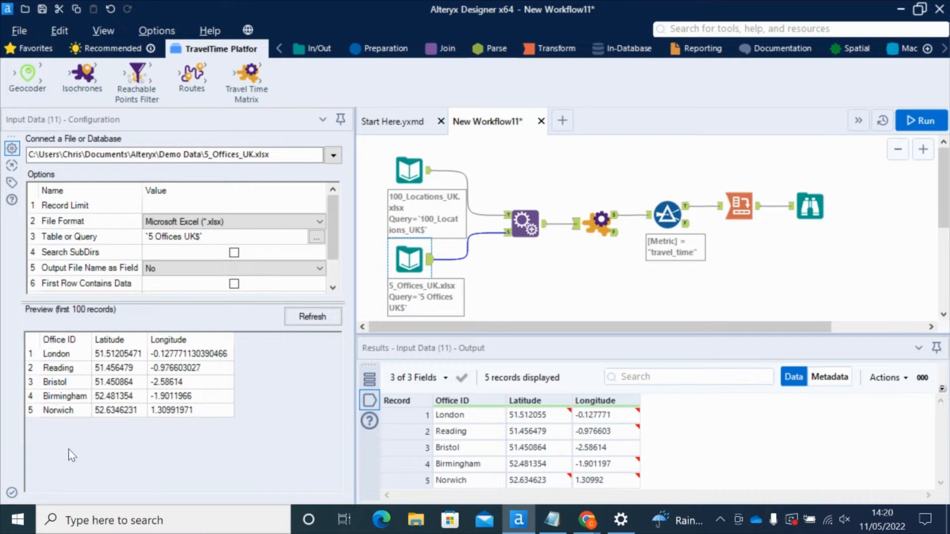
{"action": "mouse_move", "coordinate": [209, 347]}
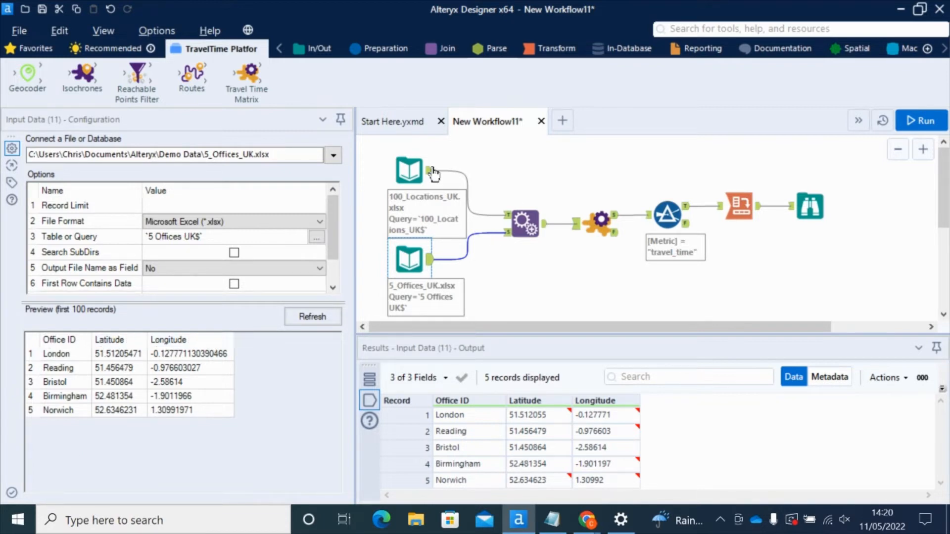
{"action": "mouse_move", "coordinate": [456, 320]}
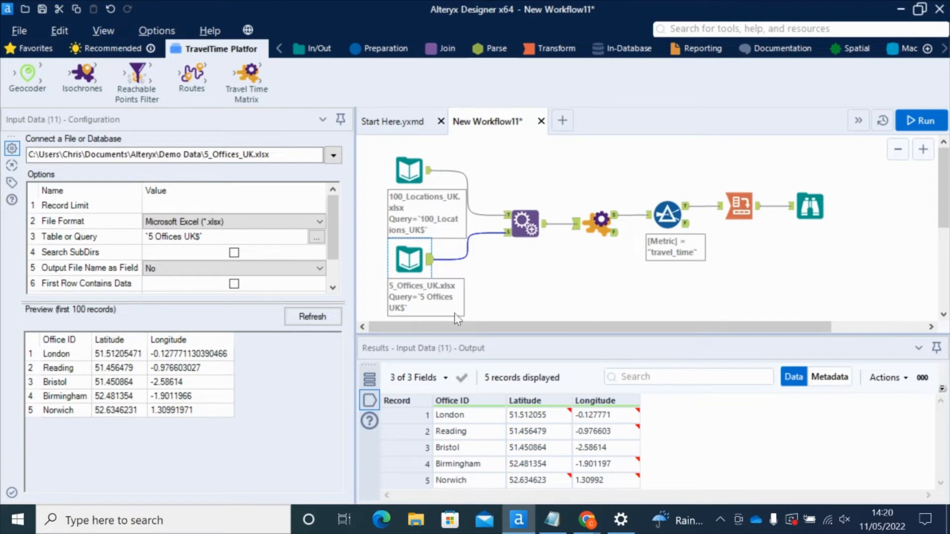
{"action": "mouse_move", "coordinate": [534, 298]}
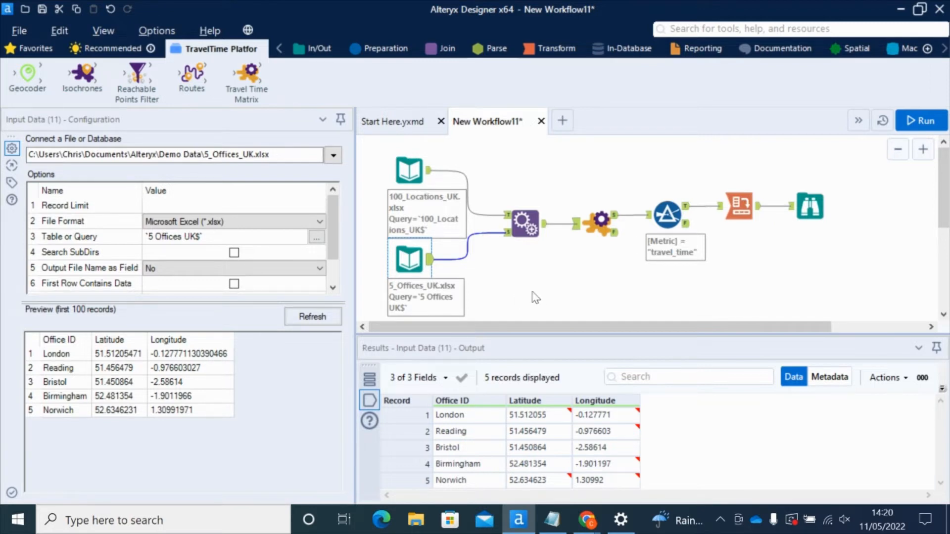
{"action": "mouse_move", "coordinate": [446, 176]}
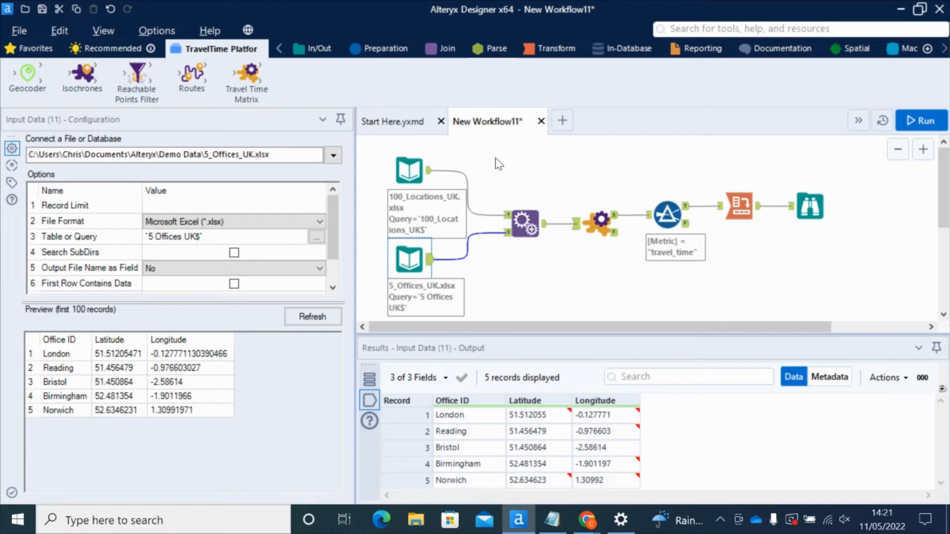
{"action": "mouse_move", "coordinate": [473, 178]}
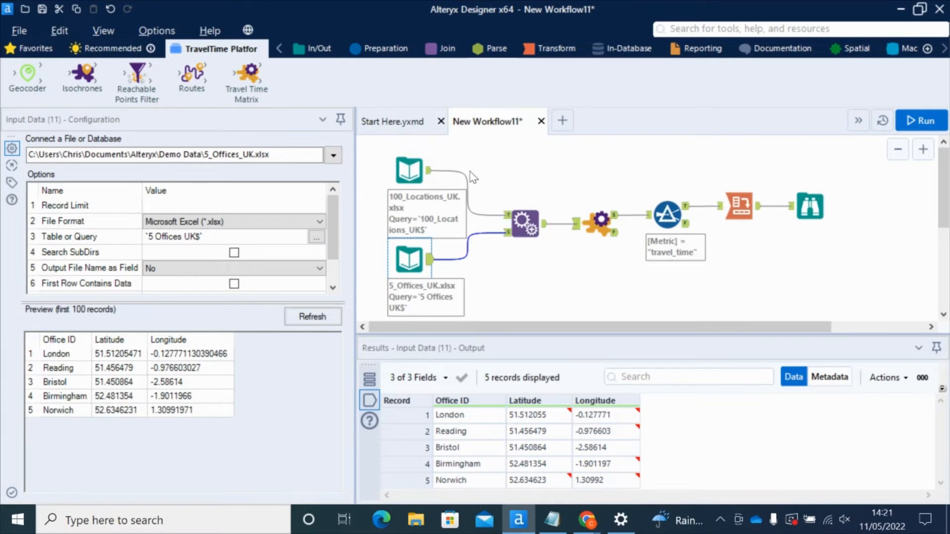
Select the Append Fields tool joining 100 postcode targets with office sources as departure coordinates
{"action": "left_click", "coordinate": [524, 223]}
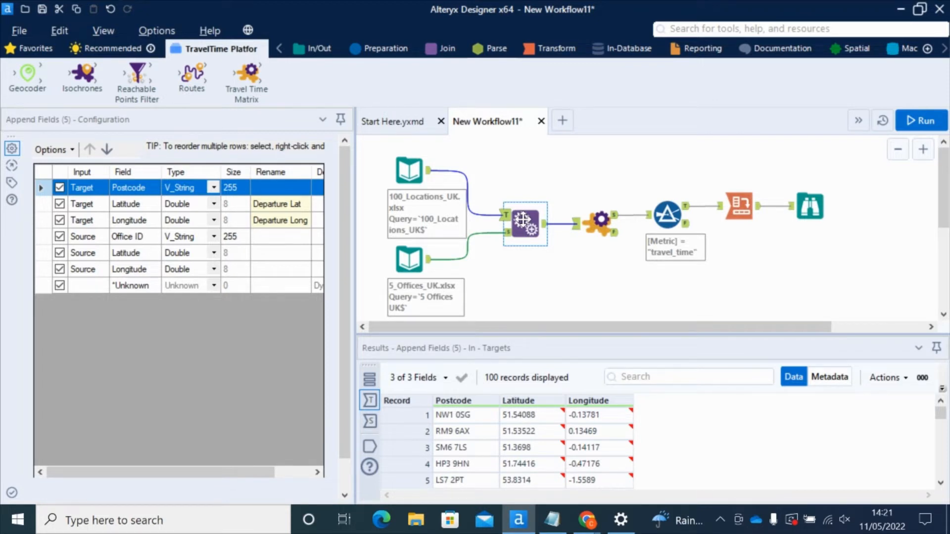
{"action": "mouse_move", "coordinate": [585, 169]}
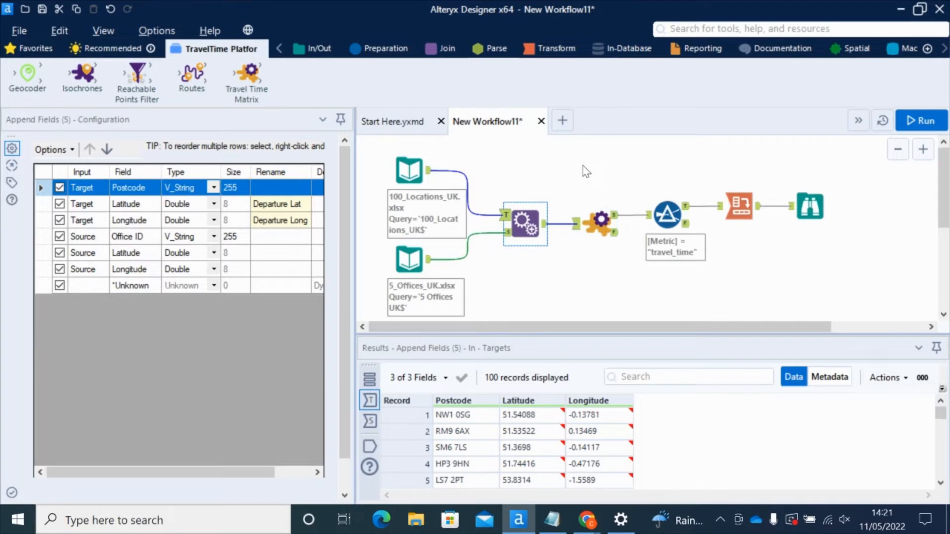
{"action": "mouse_move", "coordinate": [597, 218]}
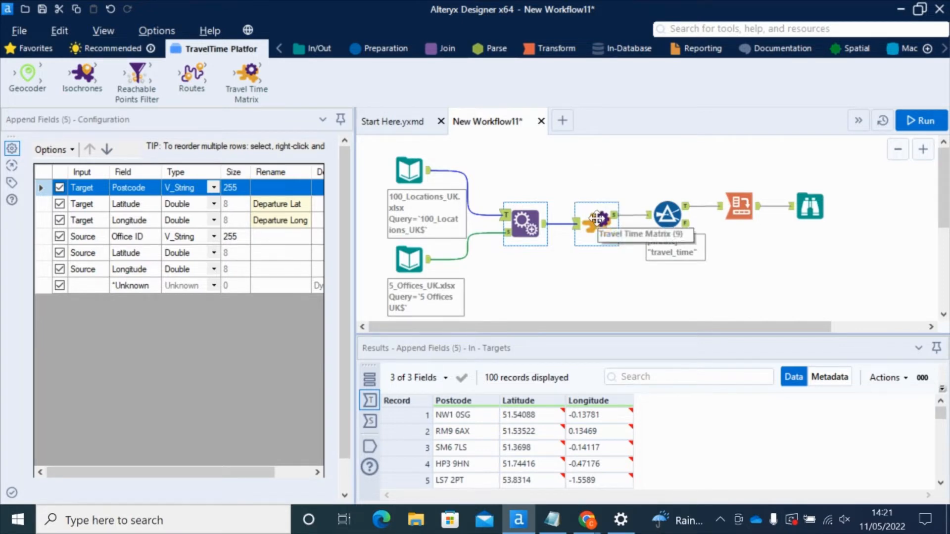
Select the Travel Time Matrix tool to show its credentials settings and 500 combined records
{"action": "left_click", "coordinate": [597, 219]}
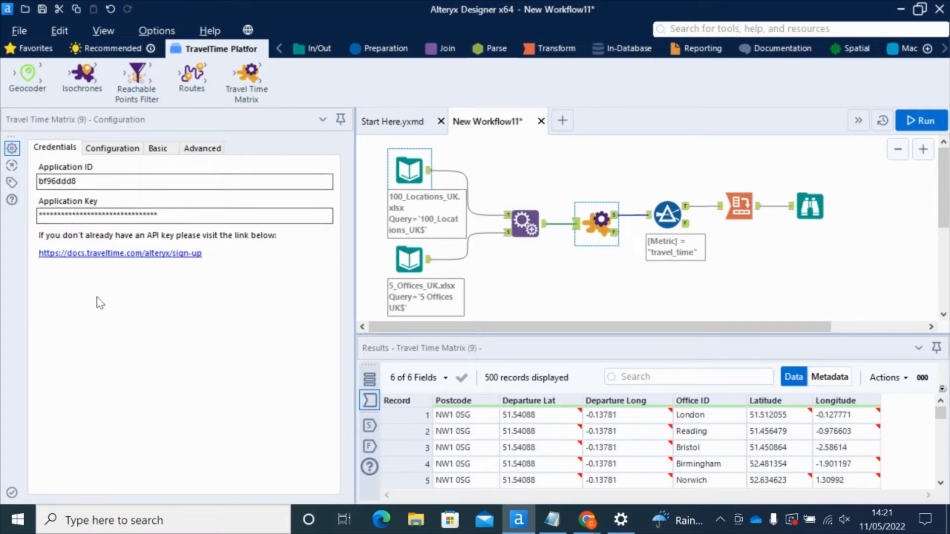
{"action": "mouse_move", "coordinate": [151, 302]}
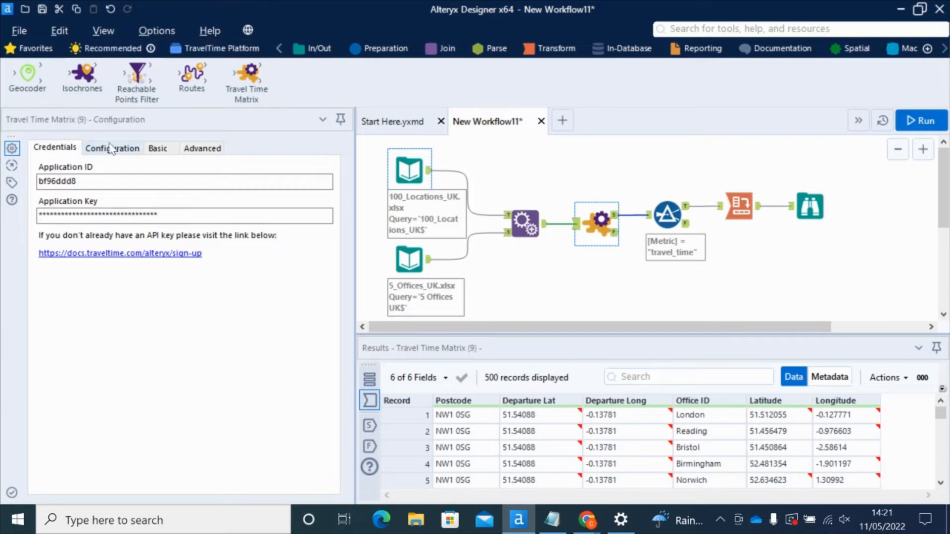
{"action": "left_click", "coordinate": [112, 147]}
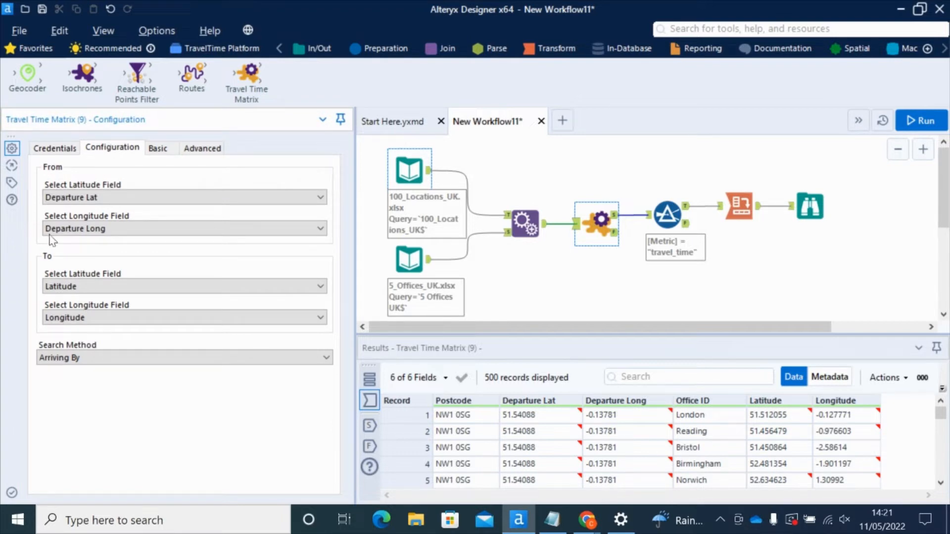
{"action": "mouse_move", "coordinate": [190, 171]}
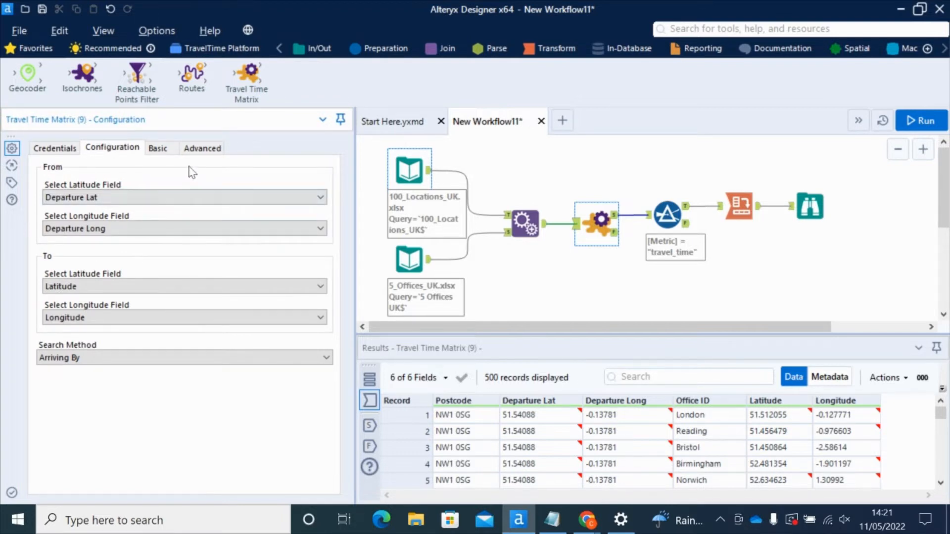
{"action": "mouse_move", "coordinate": [145, 168]}
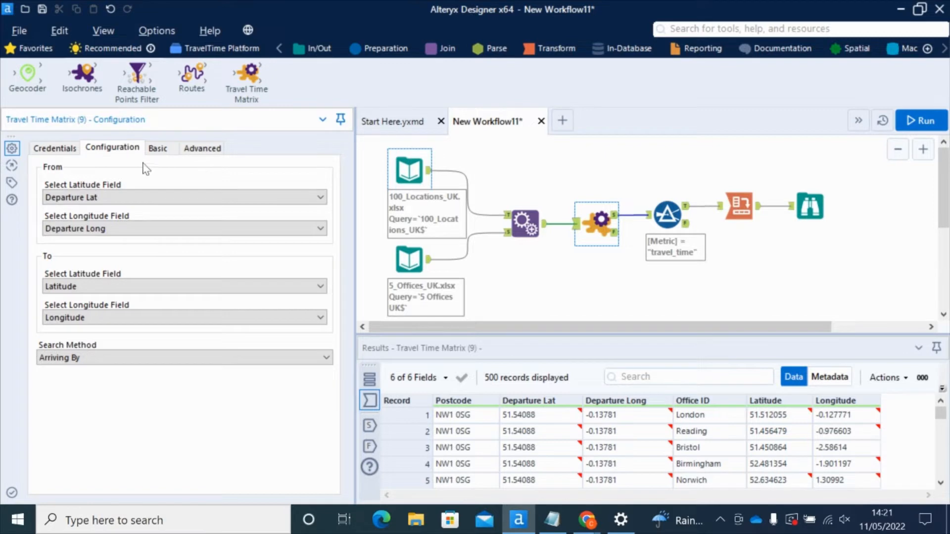
{"action": "mouse_move", "coordinate": [40, 214]}
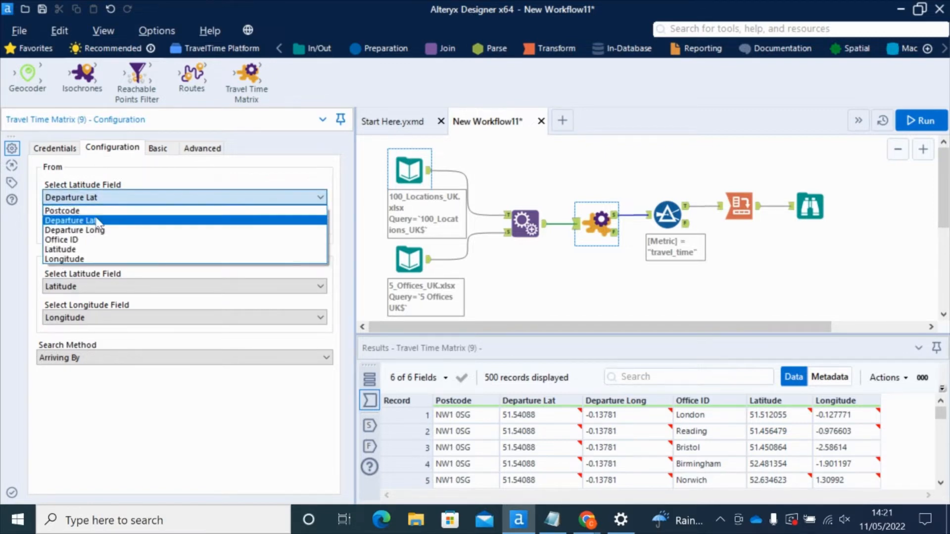
{"action": "left_click", "coordinate": [75, 229]}
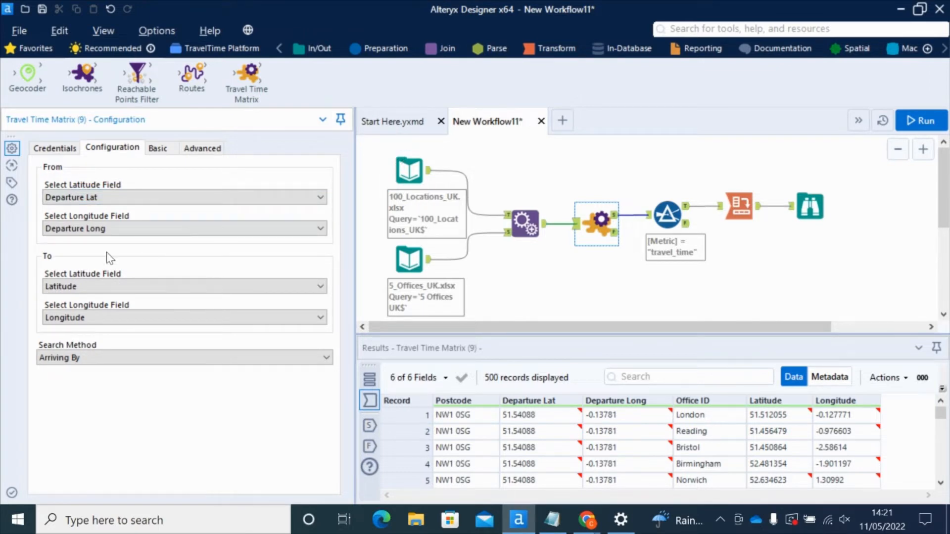
{"action": "mouse_move", "coordinate": [151, 282]}
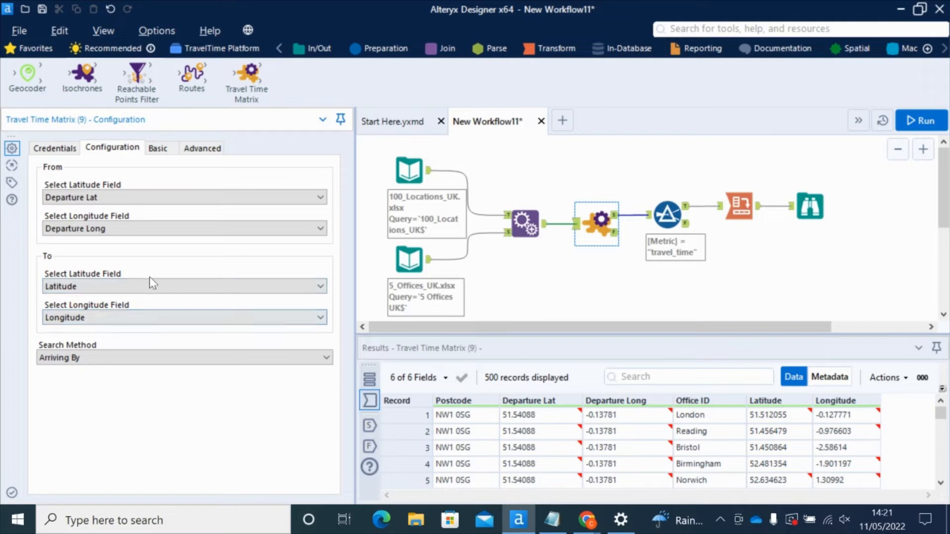
{"action": "left_click", "coordinate": [184, 286]}
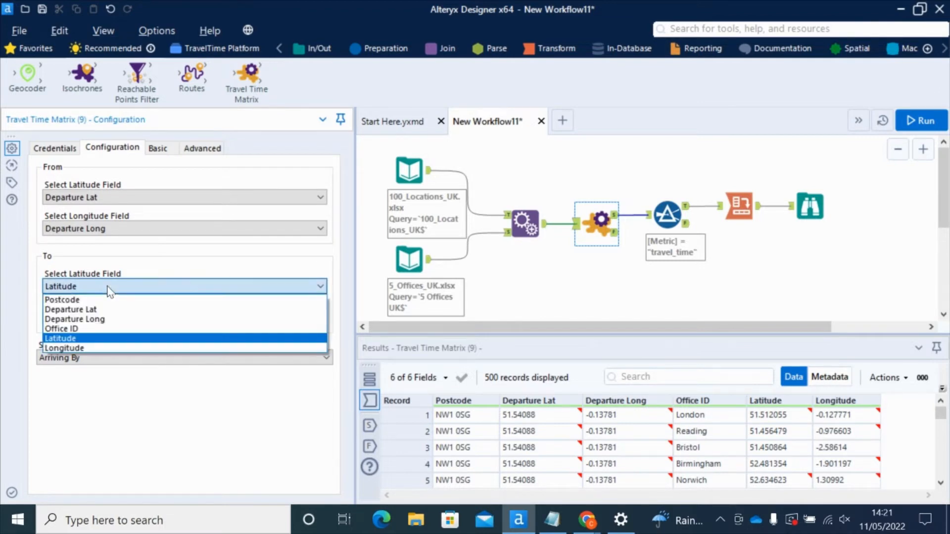
{"action": "mouse_move", "coordinate": [83, 329]}
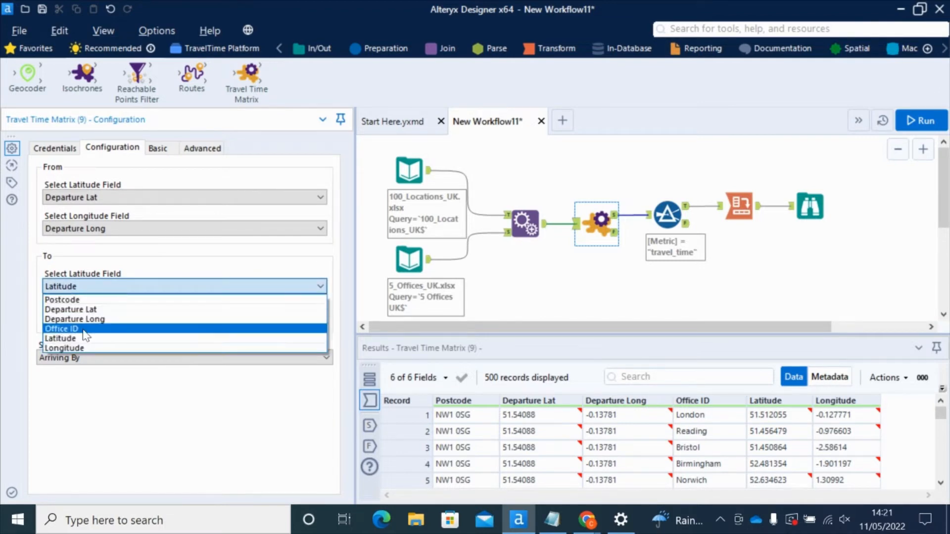
{"action": "left_click", "coordinate": [64, 347]}
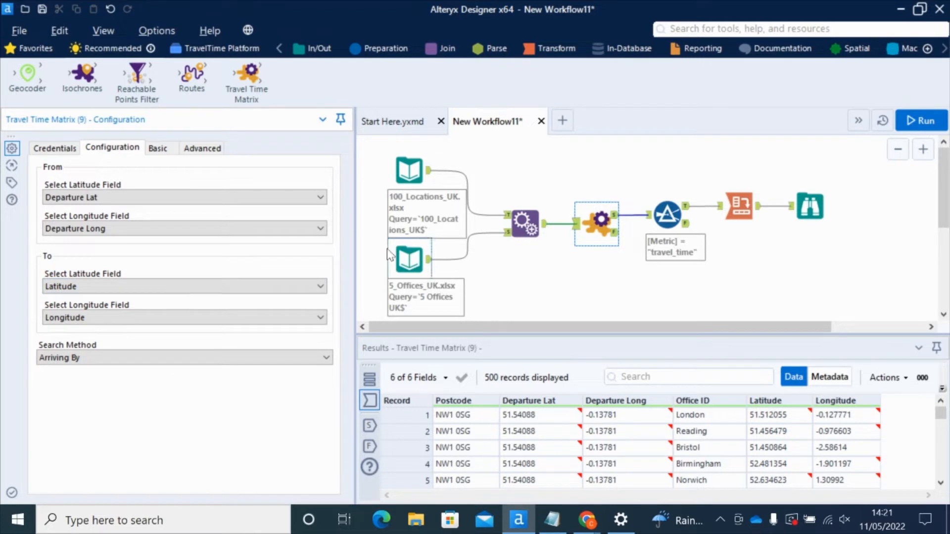
{"action": "mouse_move", "coordinate": [330, 273]}
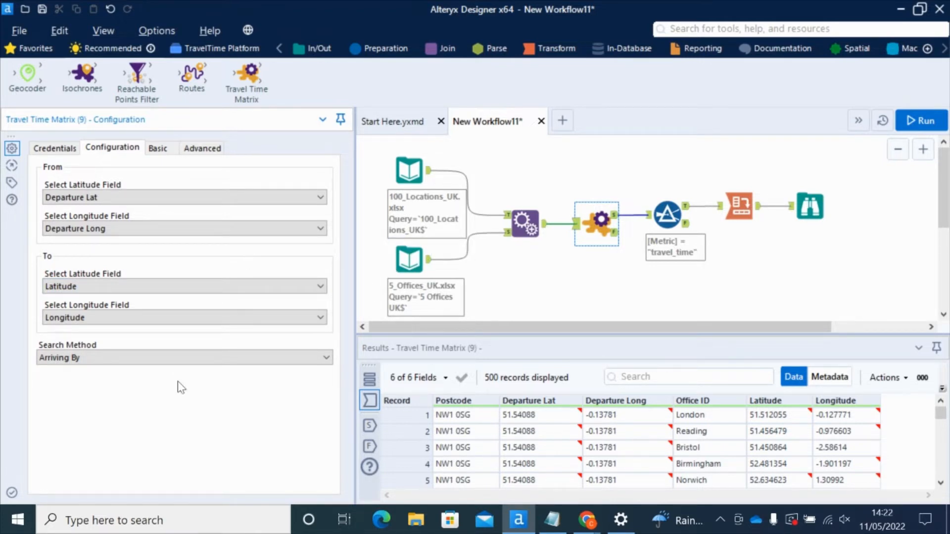
{"action": "left_click", "coordinate": [184, 357]}
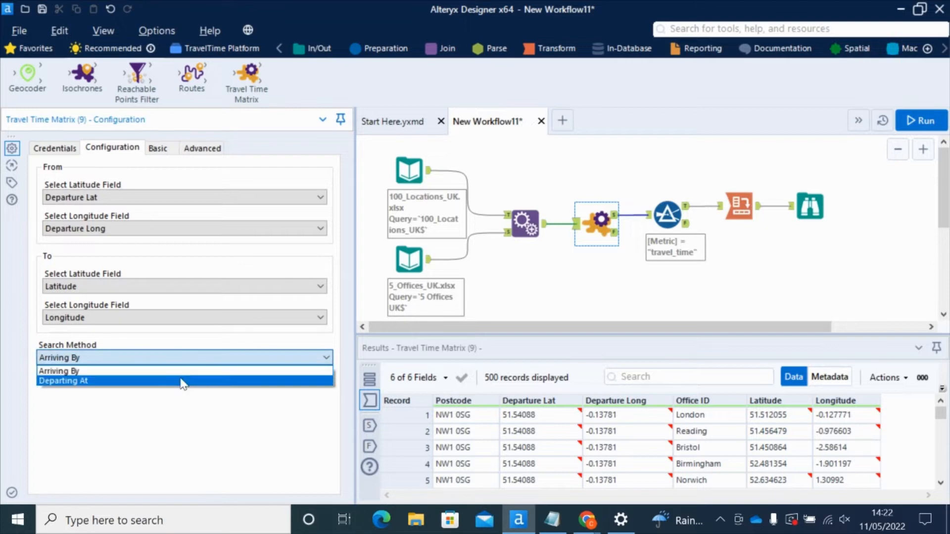
{"action": "mouse_move", "coordinate": [182, 370]}
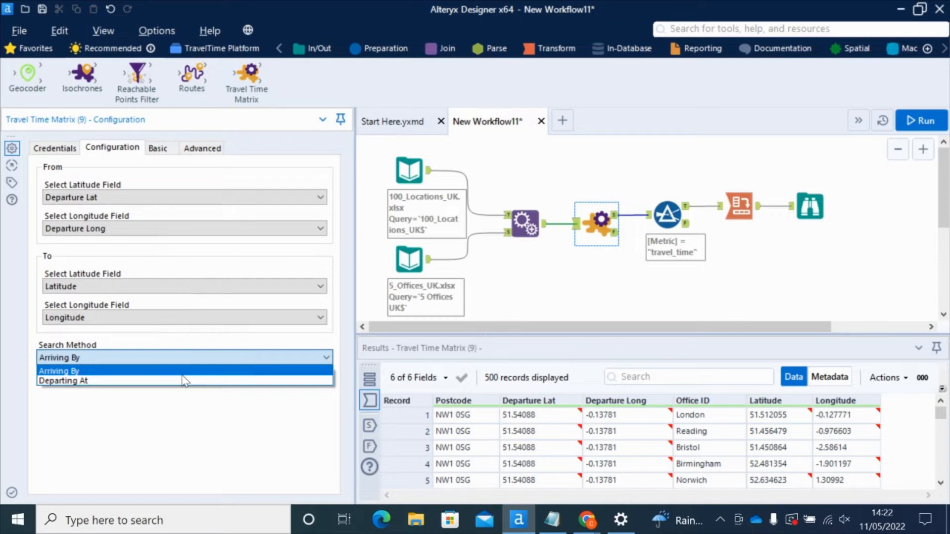
{"action": "mouse_move", "coordinate": [7, 337]}
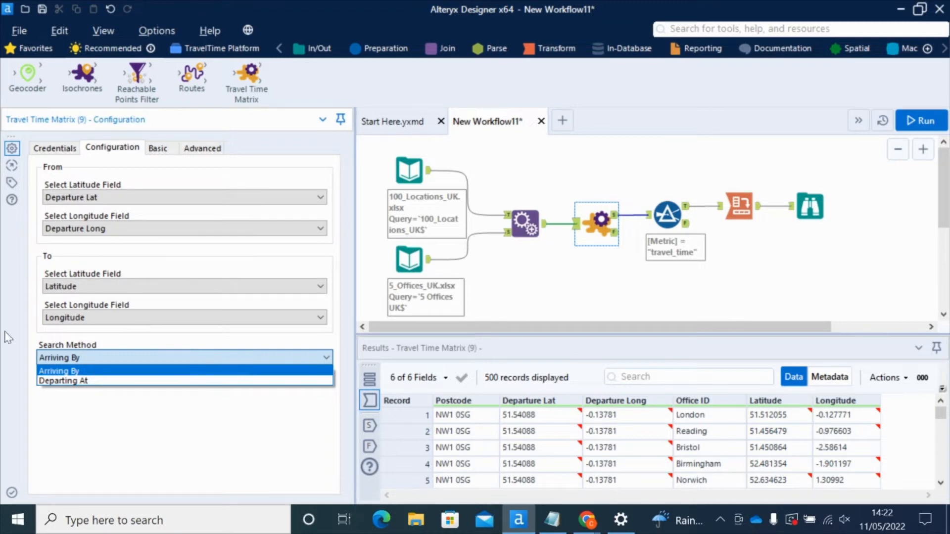
{"action": "mouse_move", "coordinate": [121, 380]}
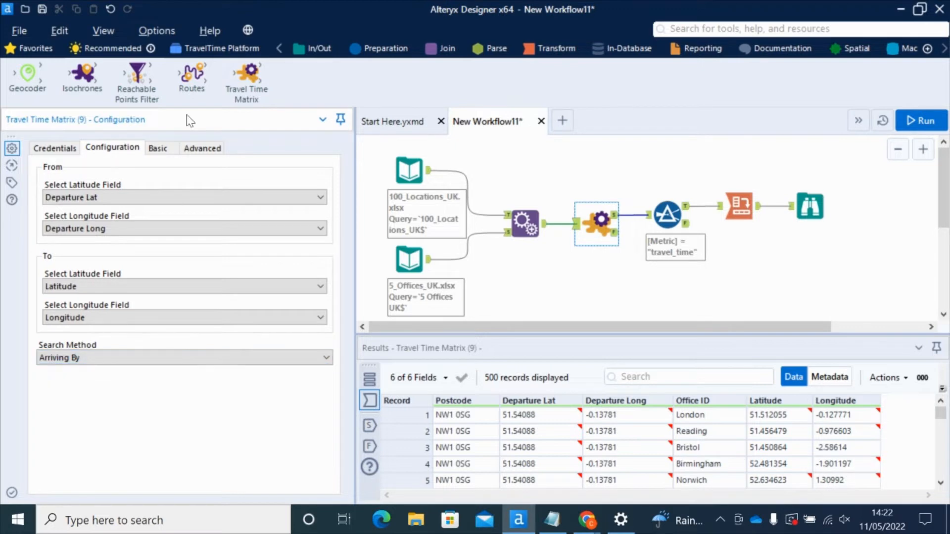
Review the Basic public-transport 09:00 arrival settings, then the Advanced boarding, walking, driving and cycling limits
{"action": "left_click", "coordinate": [157, 147]}
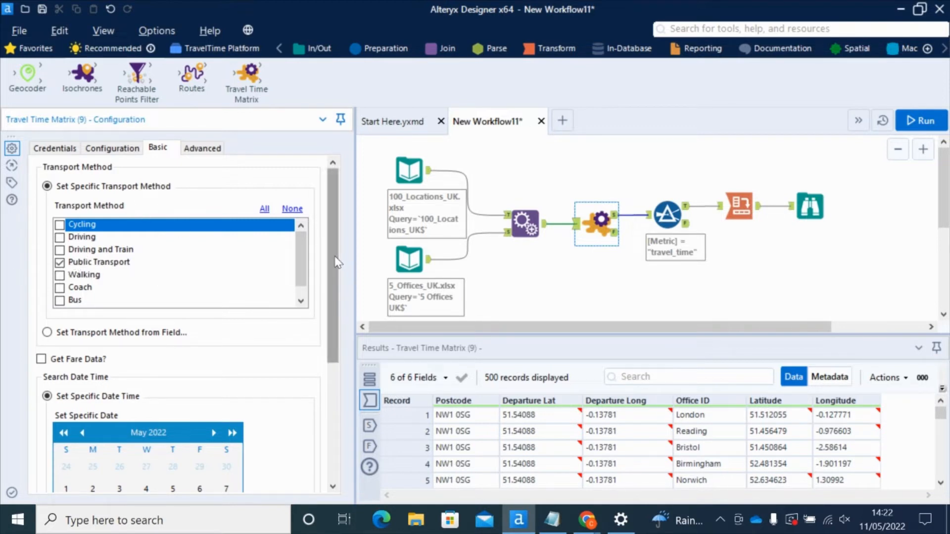
{"action": "scroll", "scroll_direction": "down", "scroll_amount": 3}
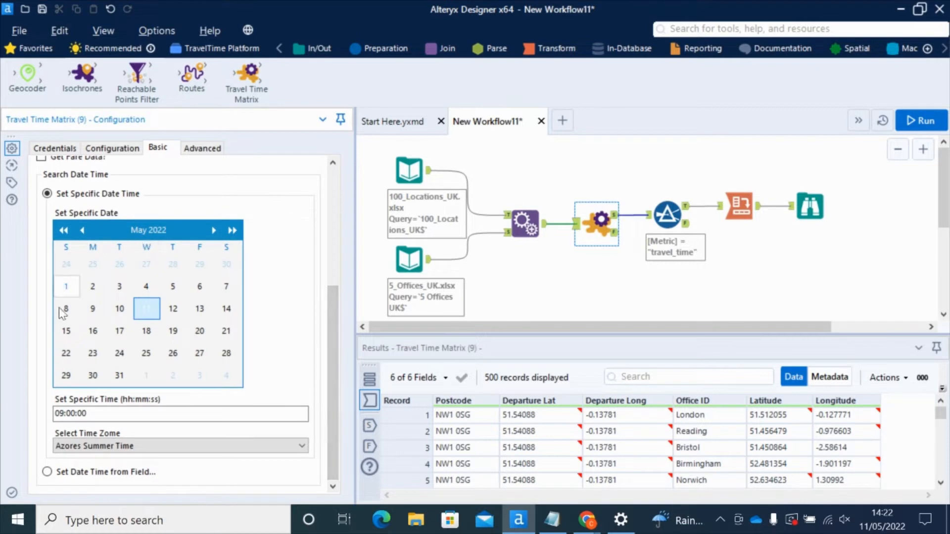
{"action": "mouse_move", "coordinate": [117, 172]}
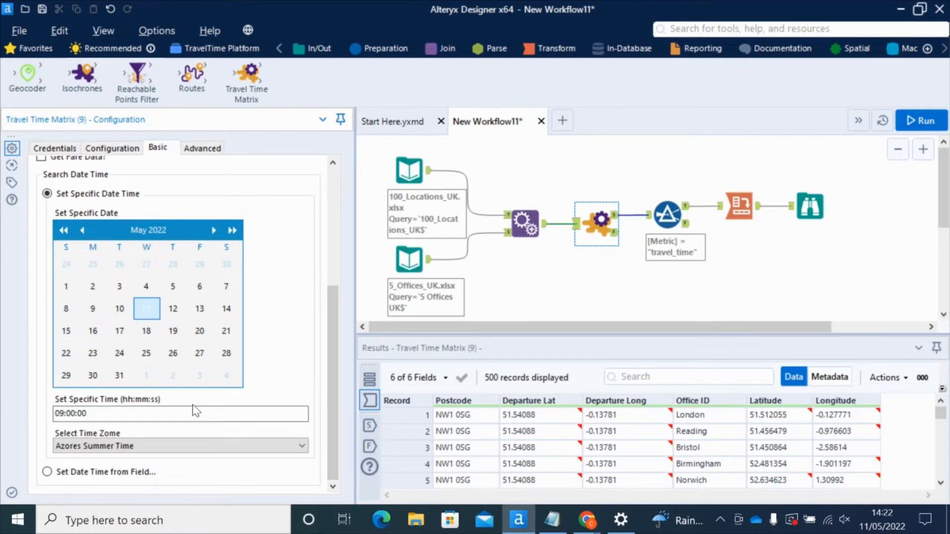
{"action": "mouse_move", "coordinate": [348, 313]}
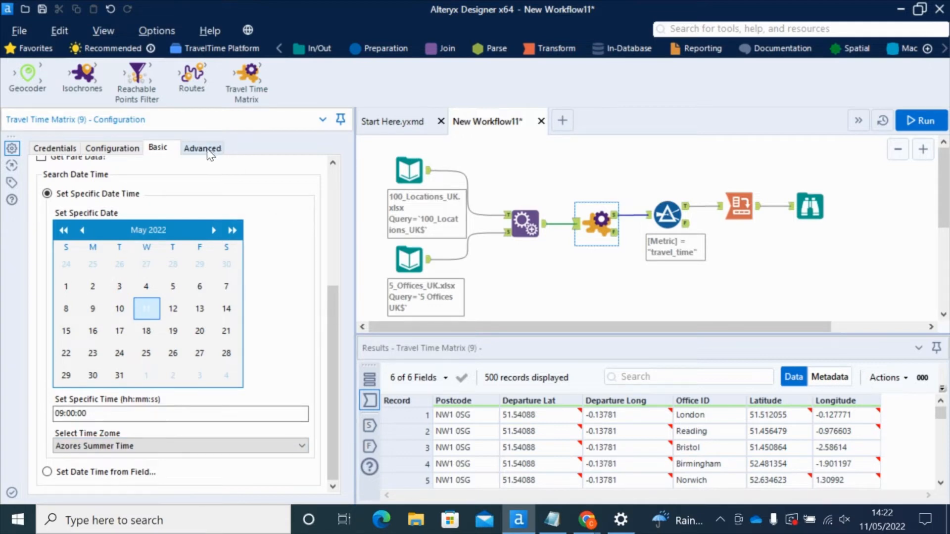
{"action": "left_click", "coordinate": [201, 148]}
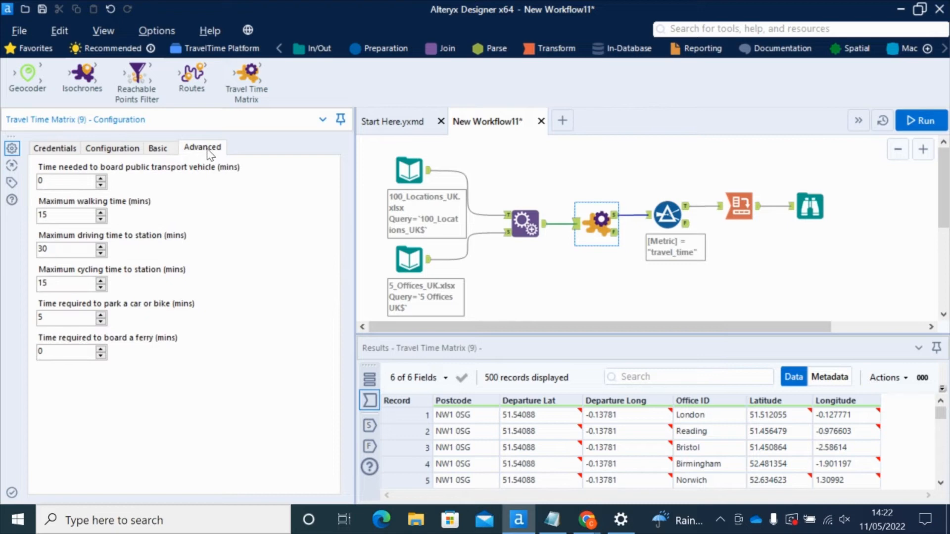
{"action": "mouse_move", "coordinate": [141, 191]}
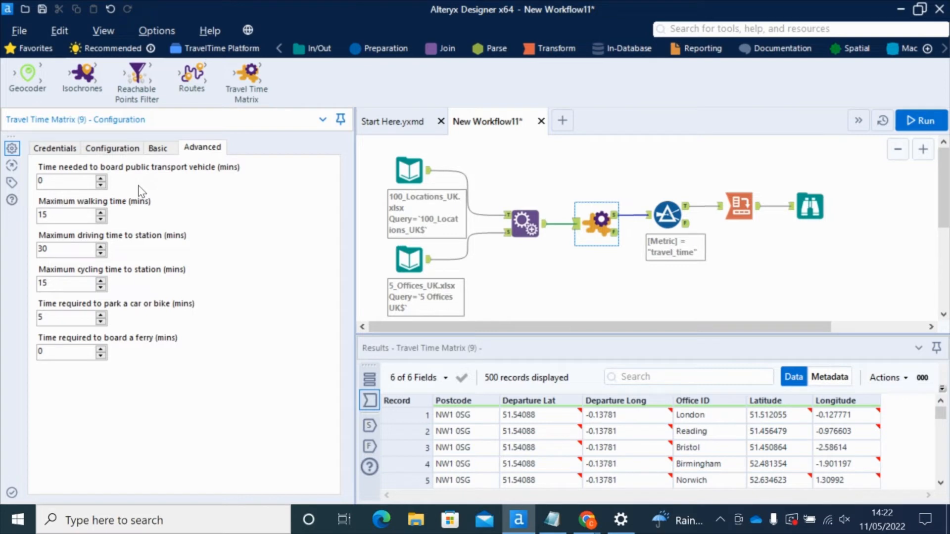
{"action": "mouse_move", "coordinate": [114, 205]}
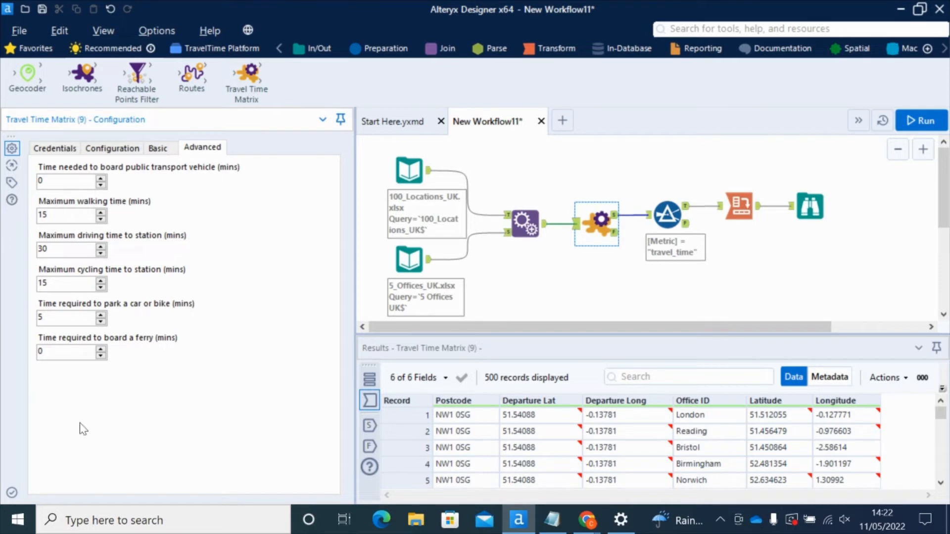
{"action": "mouse_move", "coordinate": [258, 326]}
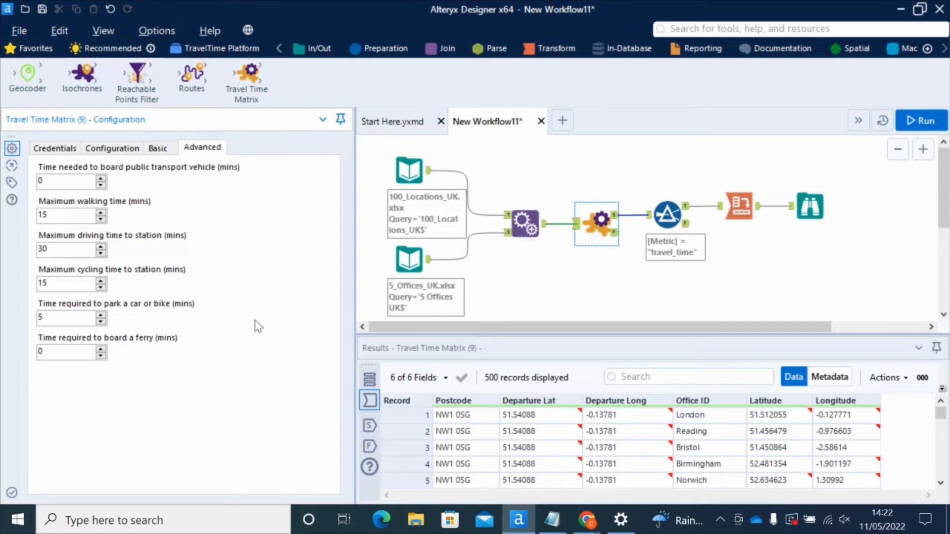
{"action": "mouse_move", "coordinate": [294, 269]}
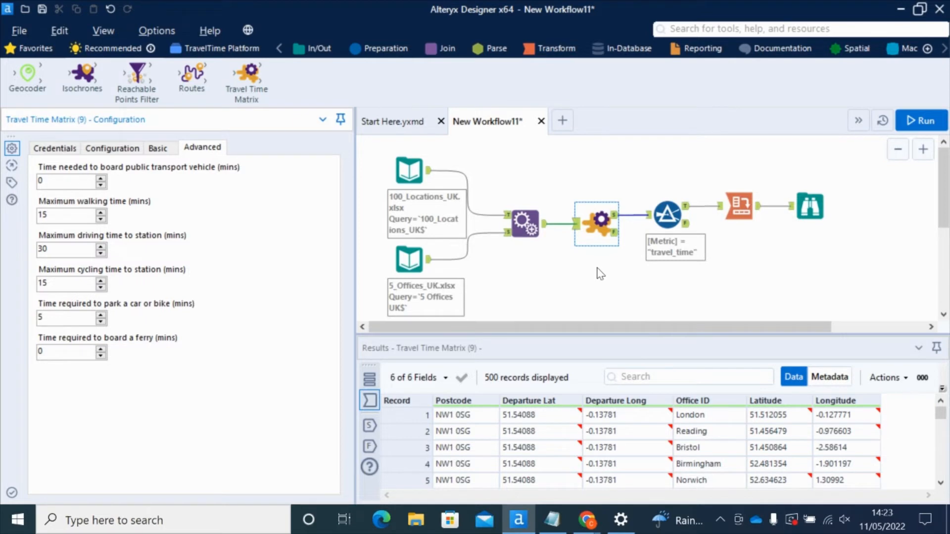
{"action": "mouse_move", "coordinate": [481, 386]}
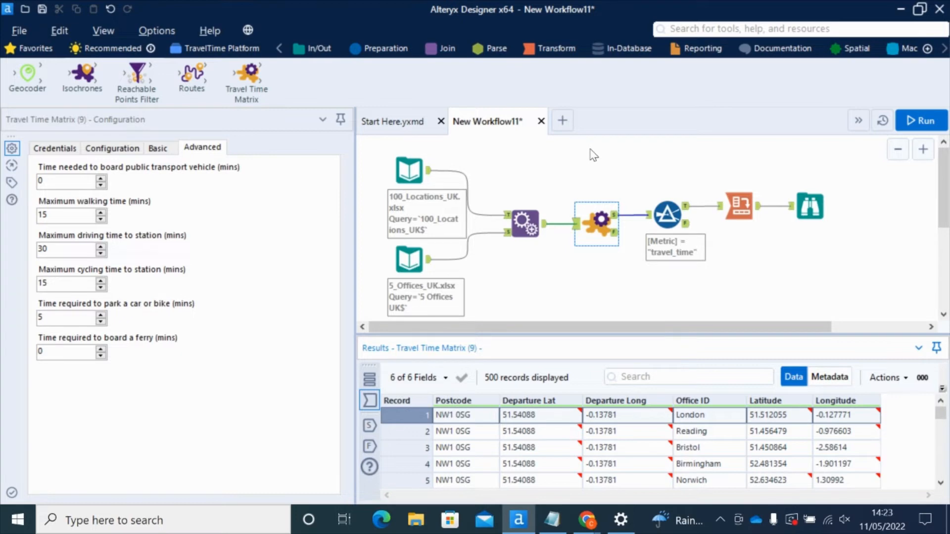
{"action": "mouse_move", "coordinate": [616, 171]}
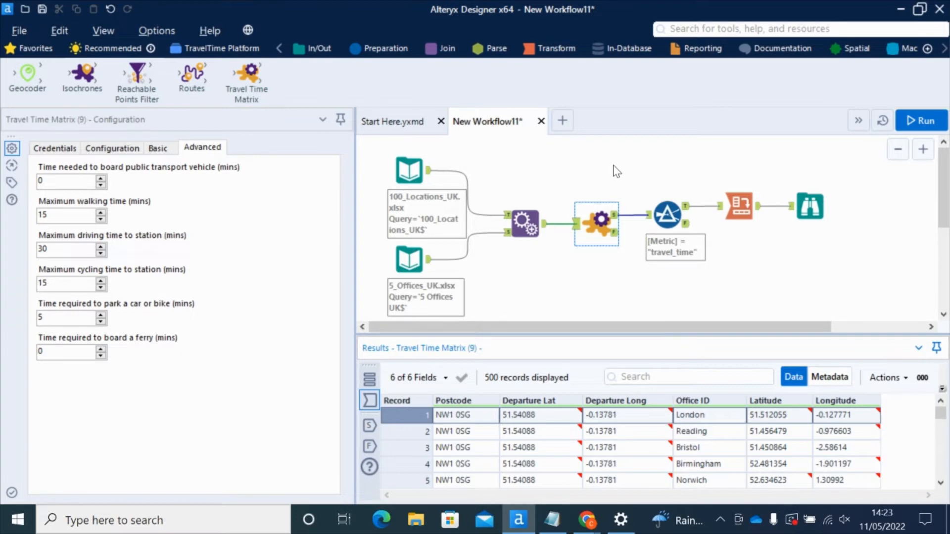
Select the Filter tool keeping rows where Metric equals travel_time
{"action": "left_click", "coordinate": [666, 214]}
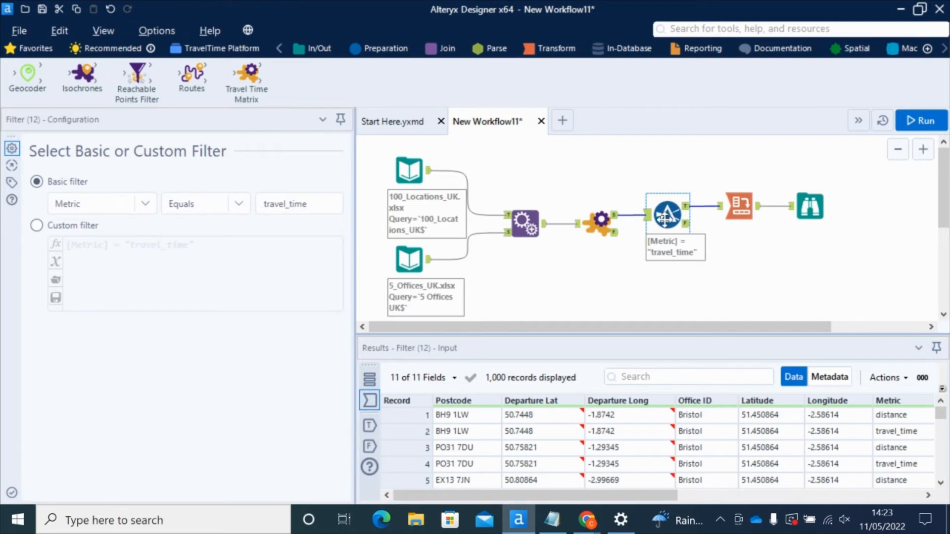
{"action": "mouse_move", "coordinate": [755, 296]}
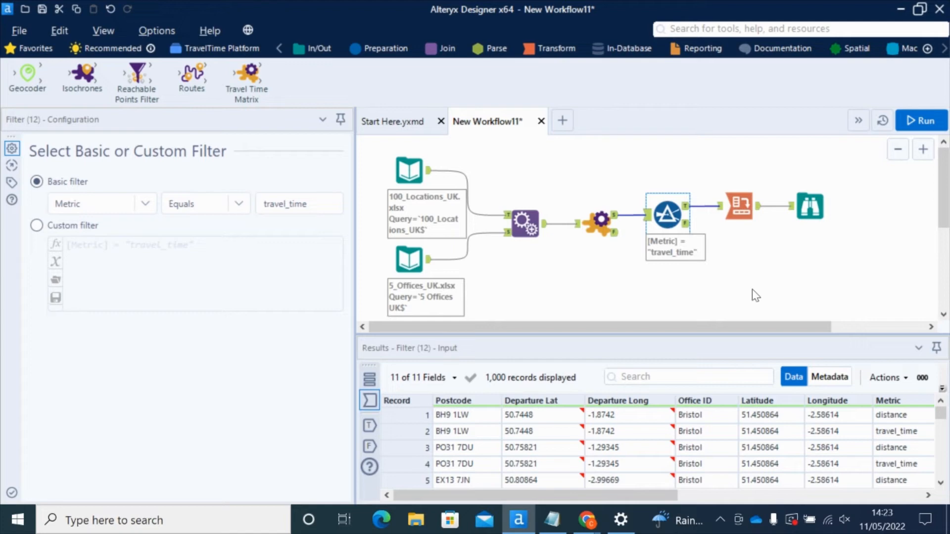
Review the Metric Equals travel_time filter, then select the Cross Tab tool receiving 500 filtered records
{"action": "left_click", "coordinate": [299, 203]}
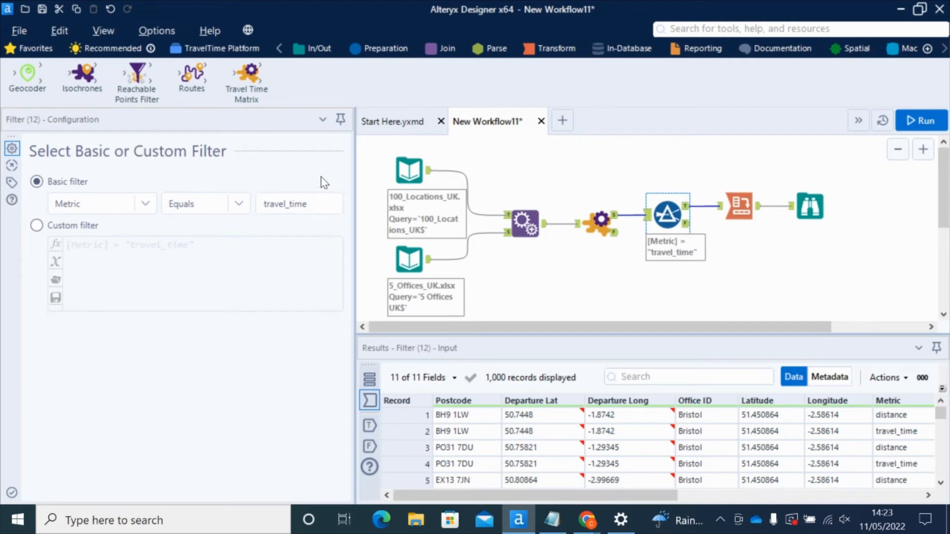
{"action": "left_click", "coordinate": [739, 205]}
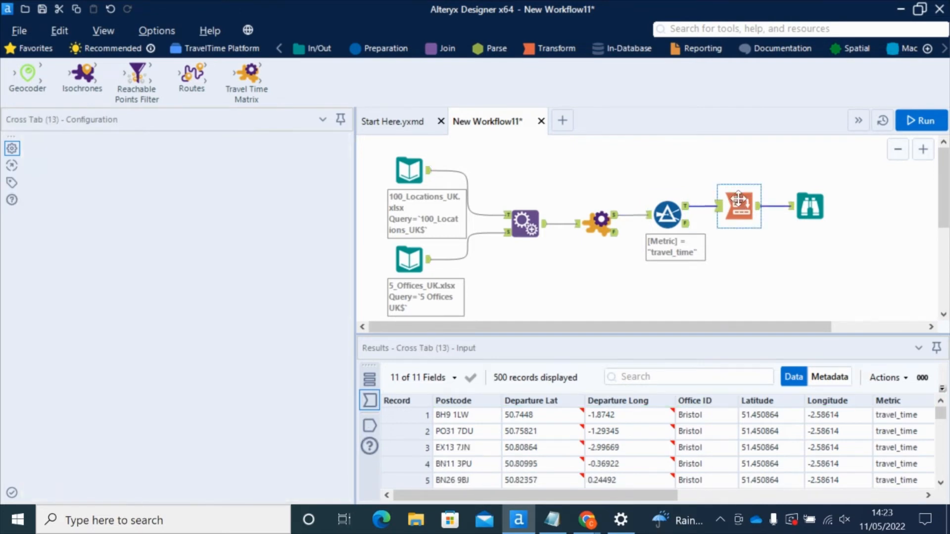
{"action": "left_click", "coordinate": [738, 206]}
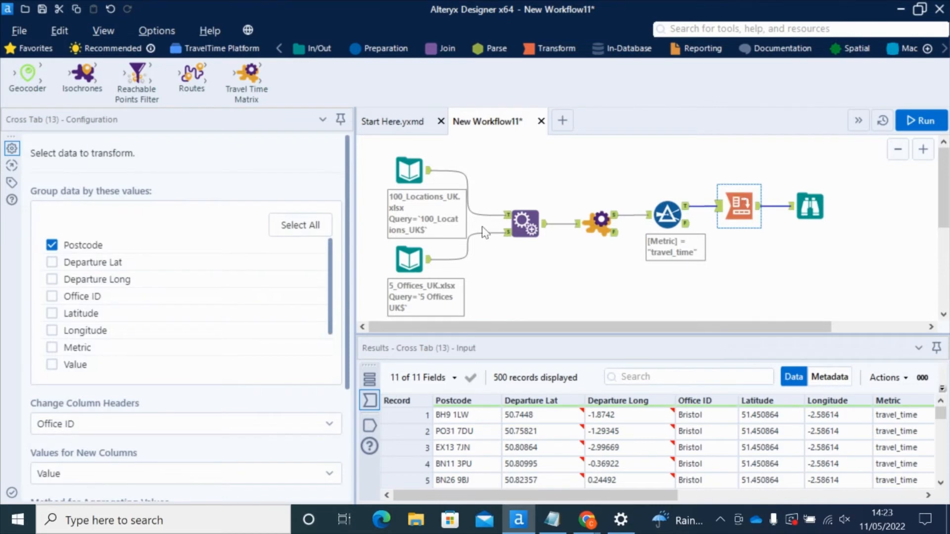
{"action": "mouse_move", "coordinate": [348, 255]}
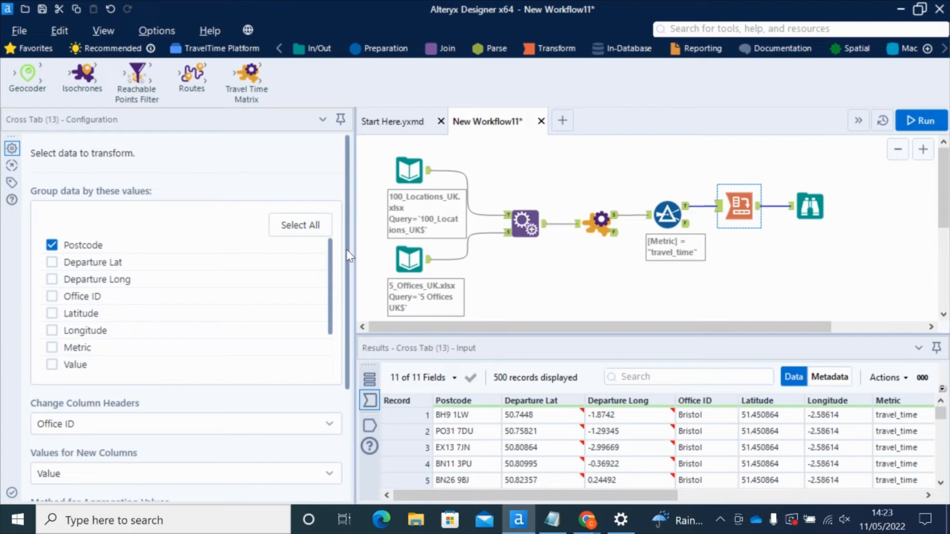
{"action": "scroll", "scroll_direction": "down", "scroll_amount": 3}
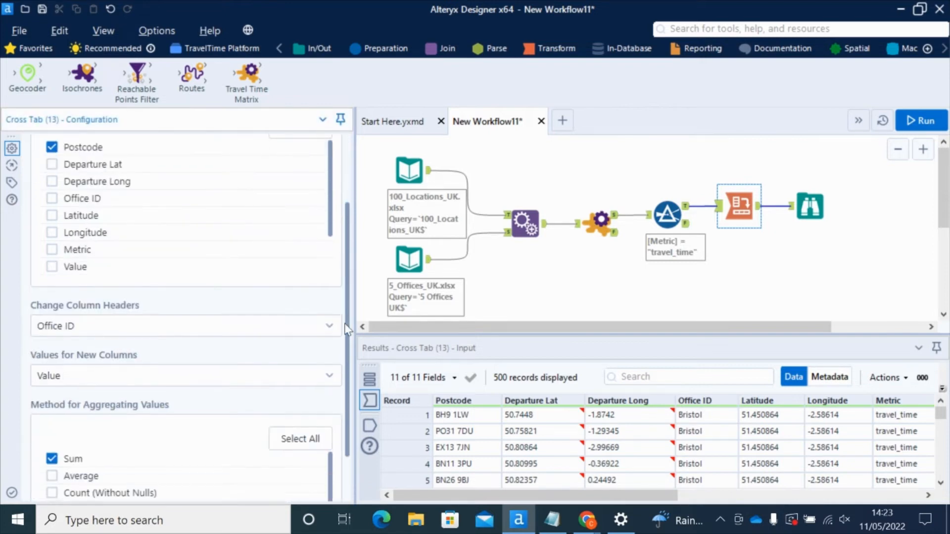
{"action": "scroll", "scroll_direction": "down", "scroll_amount": 3}
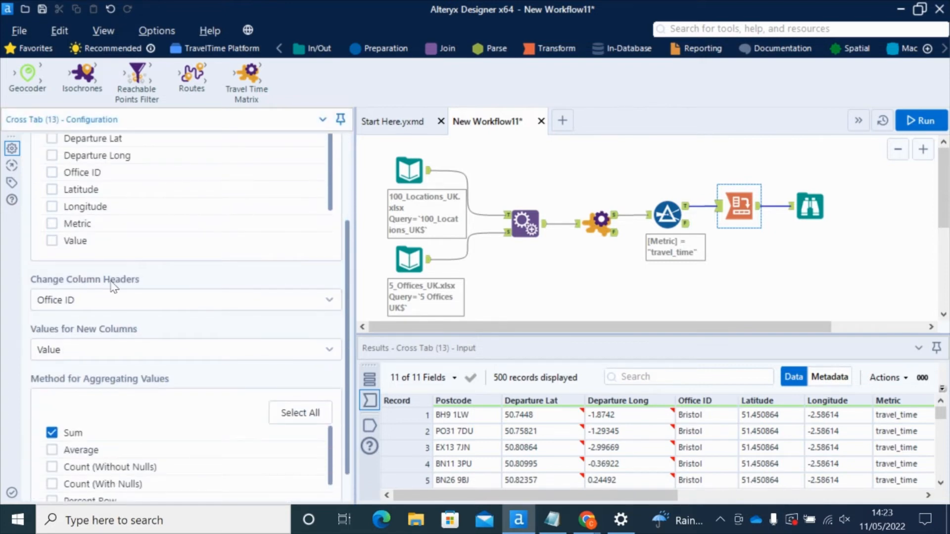
{"action": "mouse_move", "coordinate": [218, 293]}
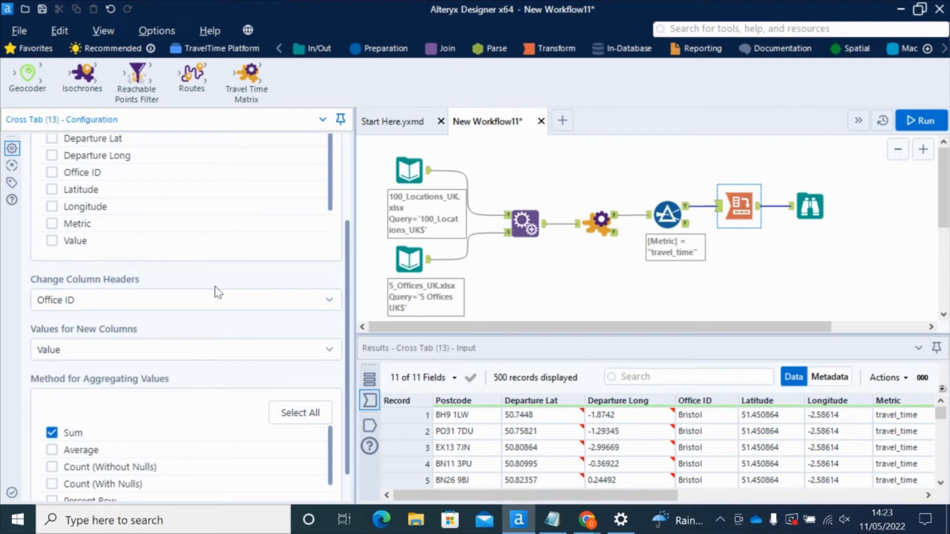
{"action": "scroll", "scroll_direction": "up", "scroll_amount": 3}
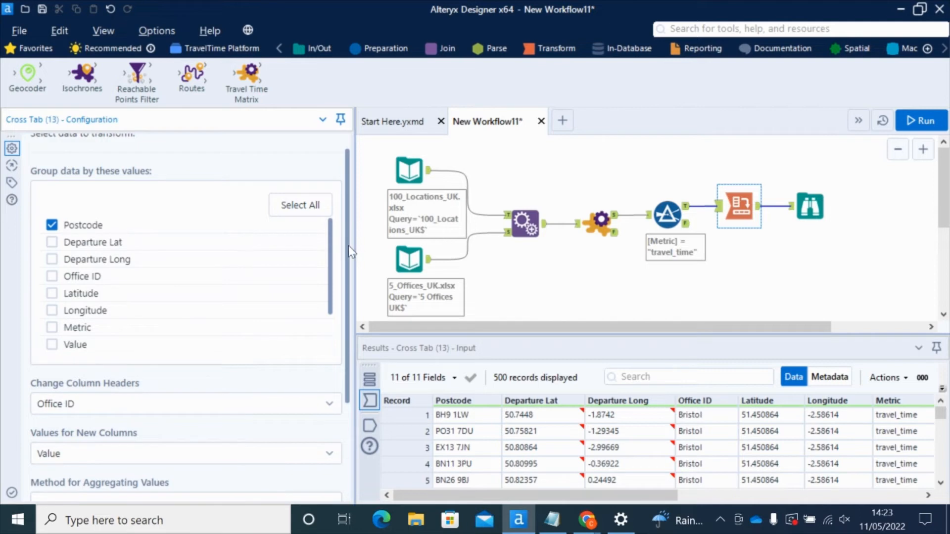
{"action": "scroll", "scroll_direction": "down", "scroll_amount": 3}
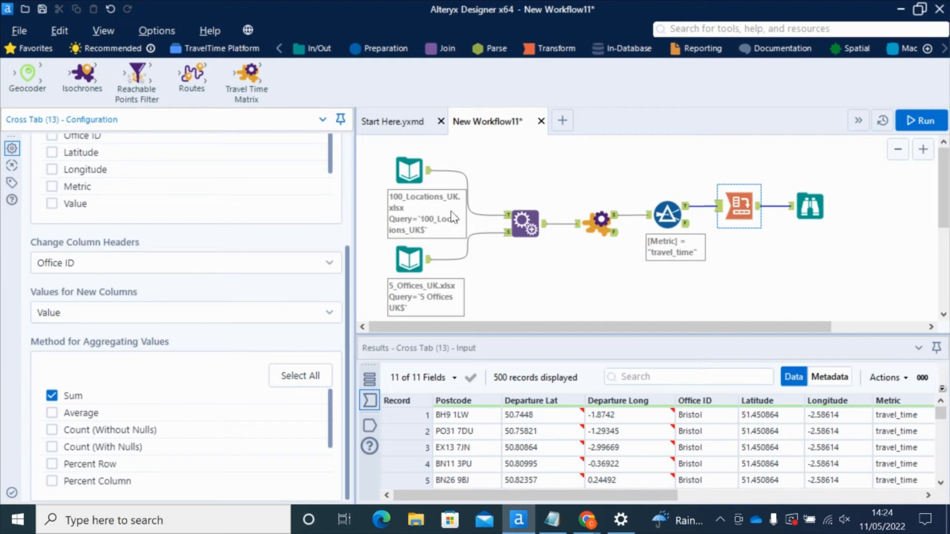
{"action": "mouse_move", "coordinate": [921, 120]}
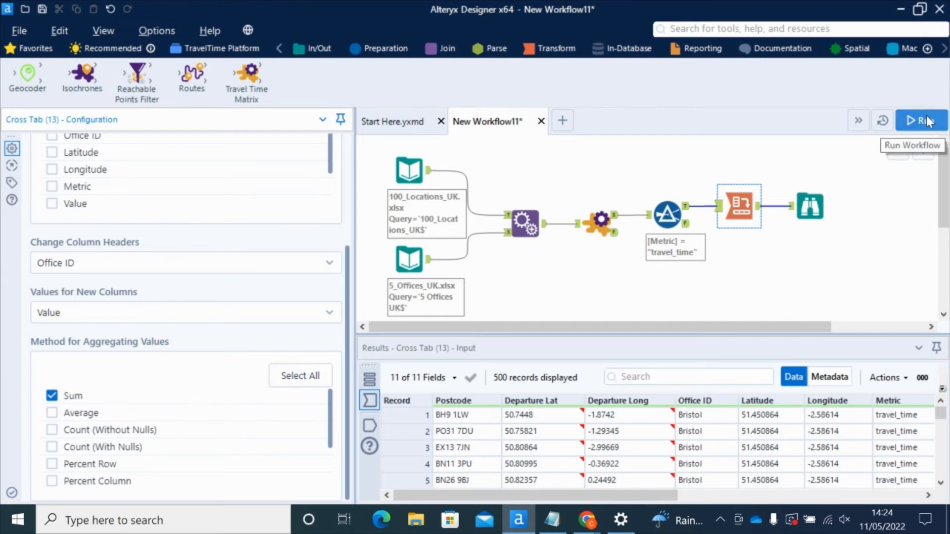
Run the workflow and dismiss the 'Finished running' message after 14.1 seconds
{"action": "left_click", "coordinate": [920, 119]}
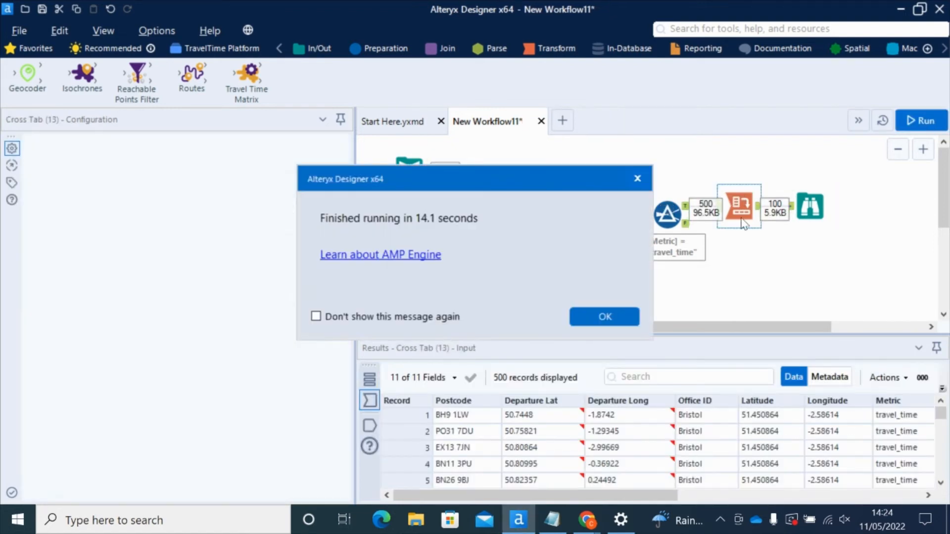
{"action": "left_click", "coordinate": [603, 317]}
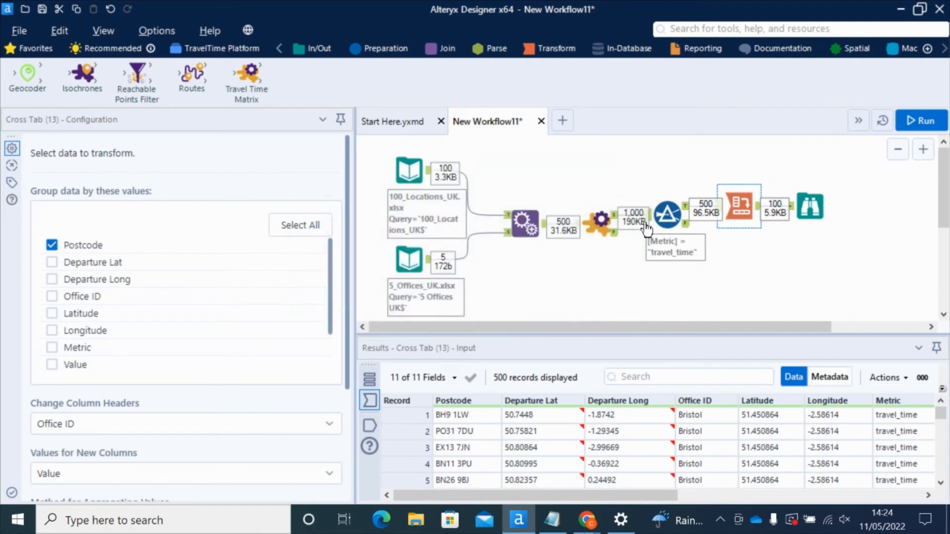
Browse the final 100-postcode matrix with Birmingham, Bristol, London, Norwich and Reading travel-time columns, including nulls
{"action": "left_click", "coordinate": [810, 206]}
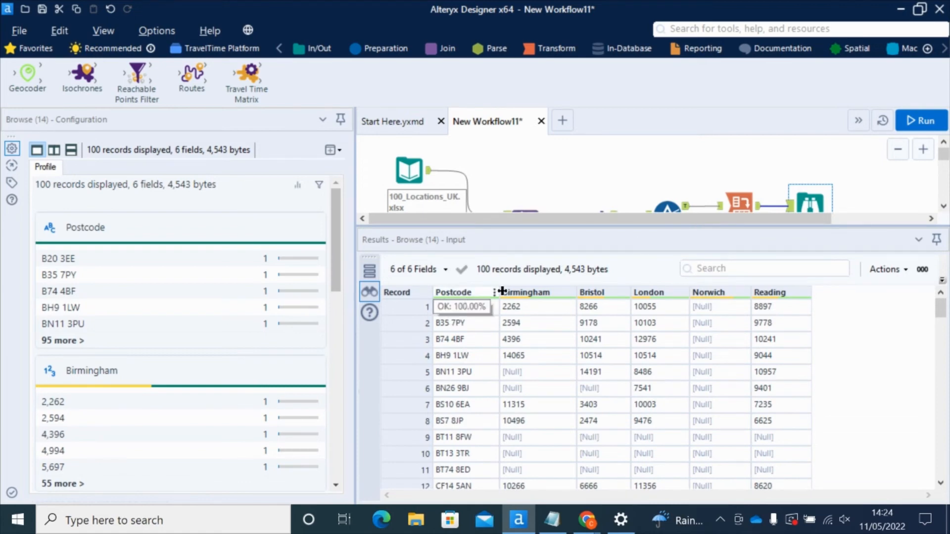
{"action": "mouse_move", "coordinate": [770, 292]}
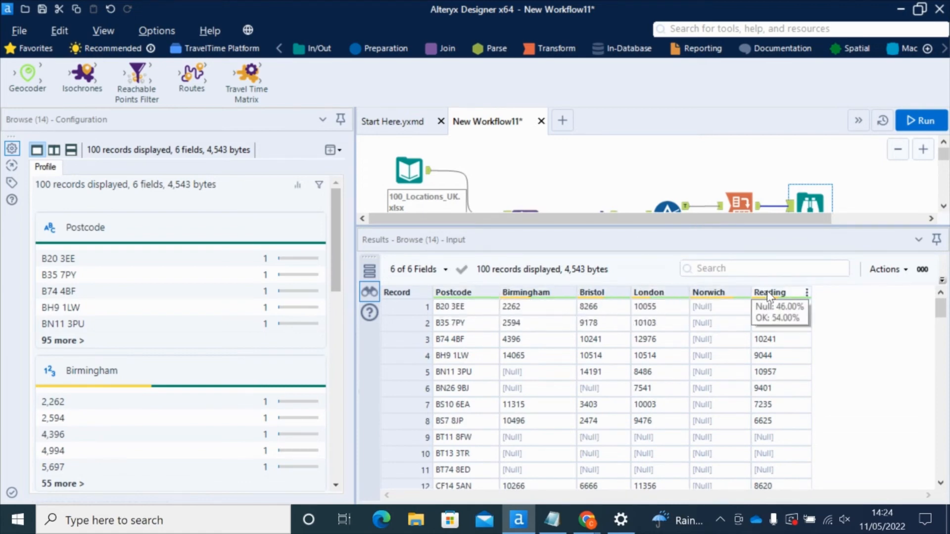
{"action": "mouse_move", "coordinate": [442, 313]}
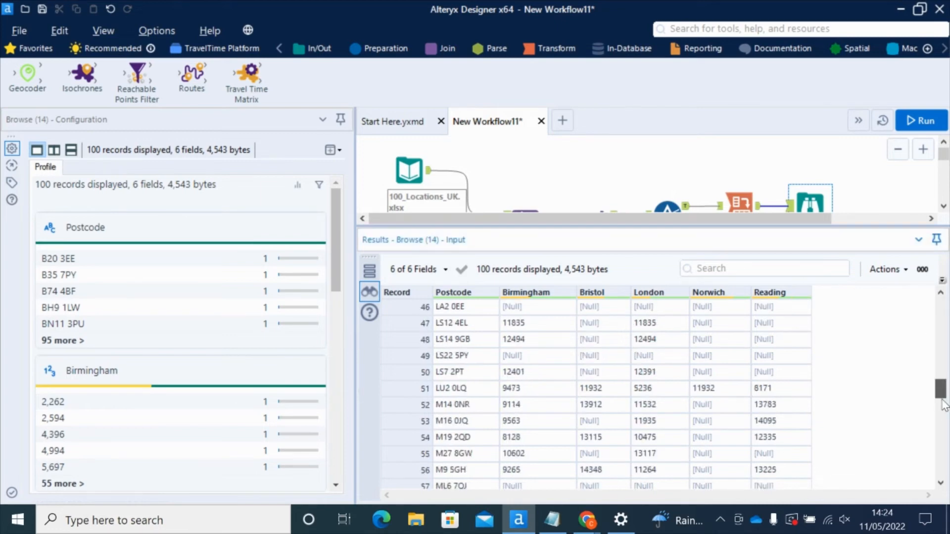
{"action": "scroll", "scroll_direction": "down", "scroll_amount": 3}
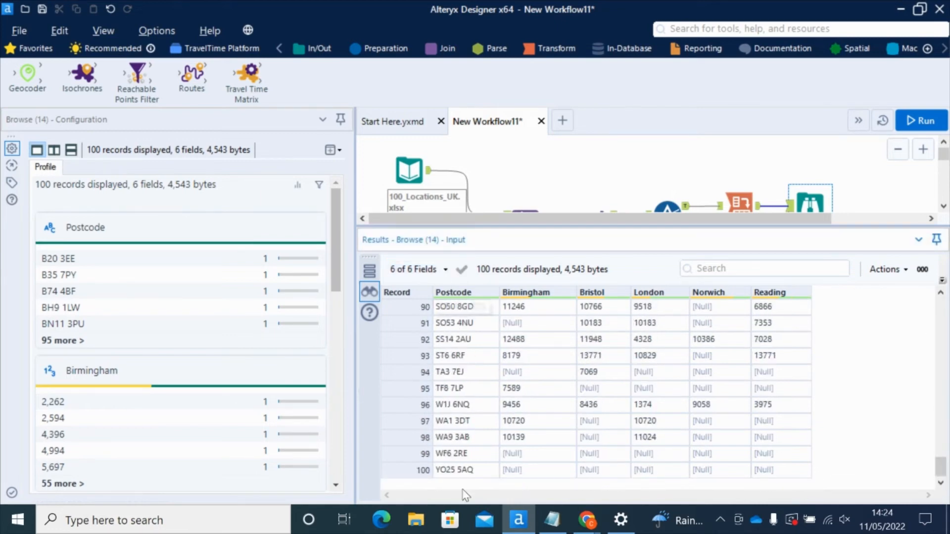
{"action": "scroll", "scroll_direction": "up", "scroll_amount": 3}
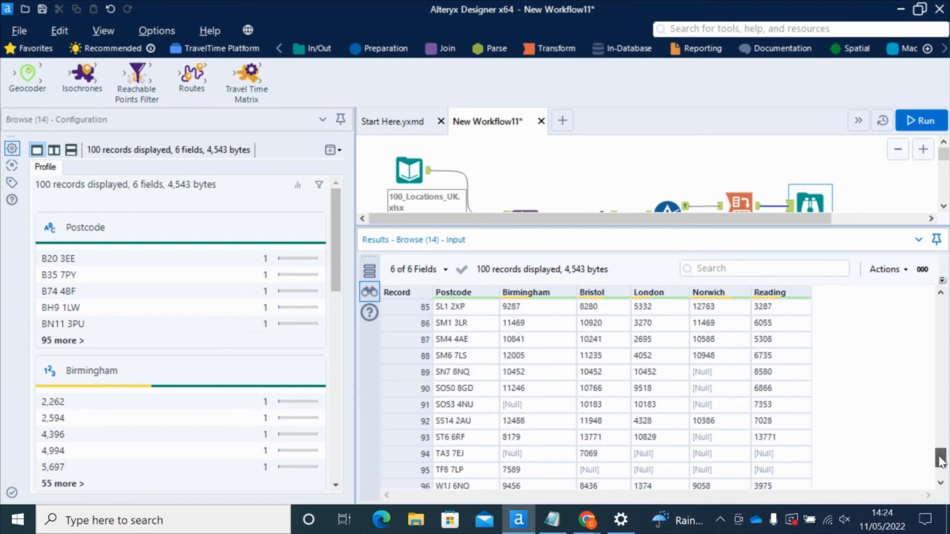
{"action": "scroll", "scroll_direction": "up", "scroll_amount": 3}
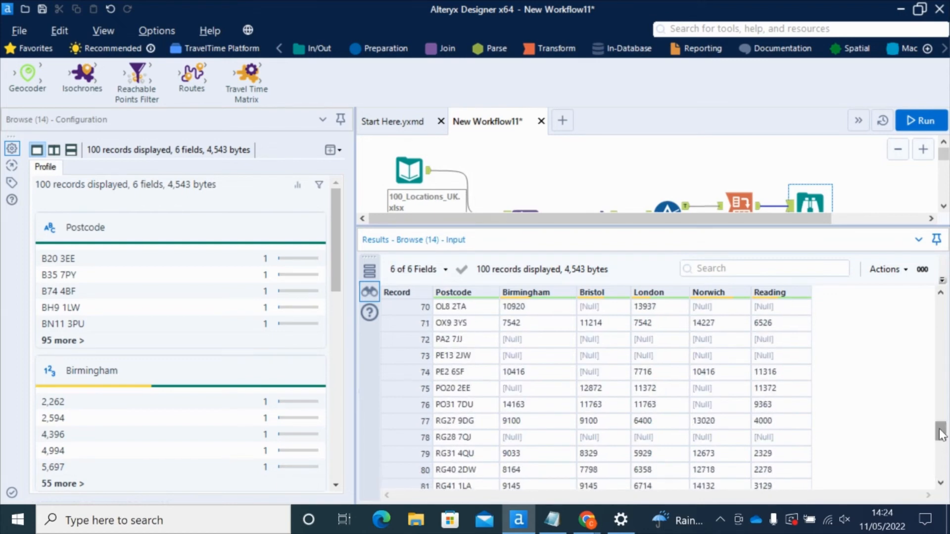
{"action": "mouse_move", "coordinate": [660, 382]}
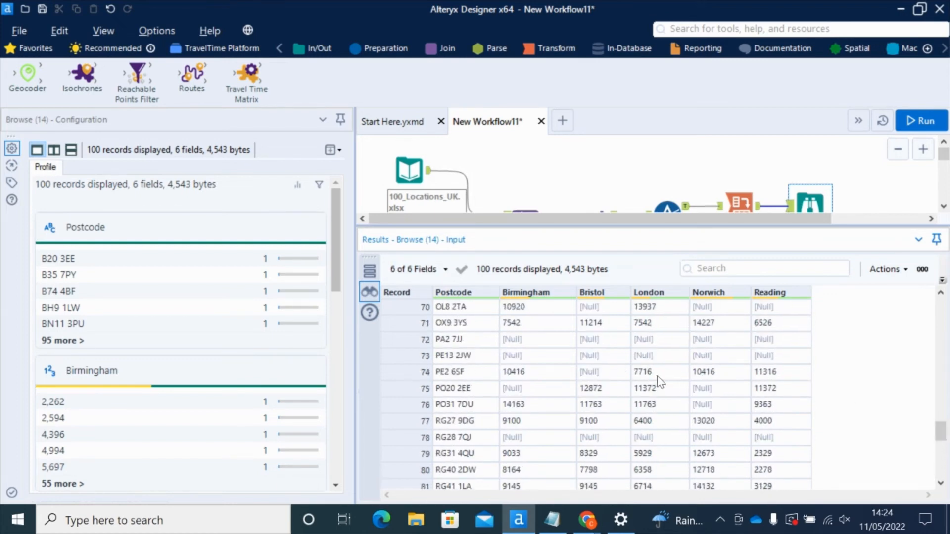
{"action": "scroll", "scroll_direction": "up", "scroll_amount": 3}
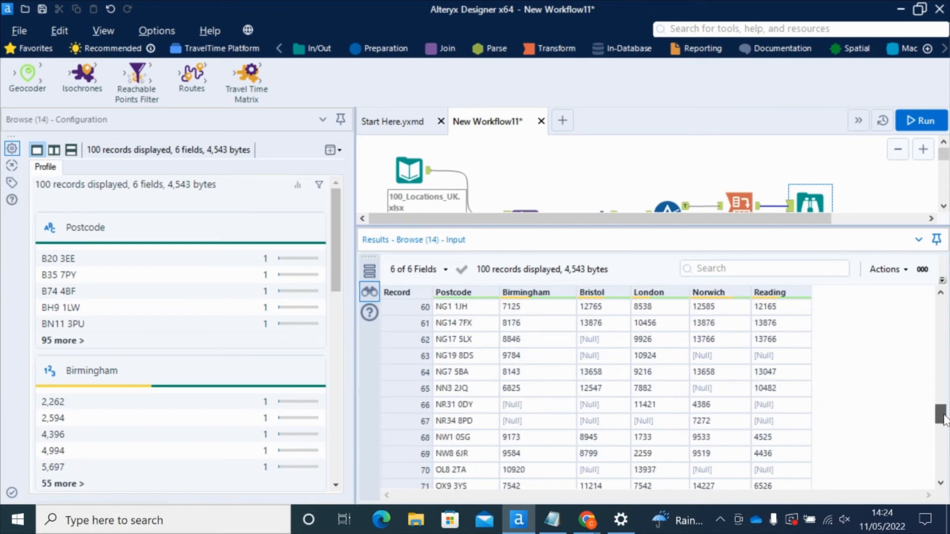
{"action": "scroll", "scroll_direction": "up", "scroll_amount": 3}
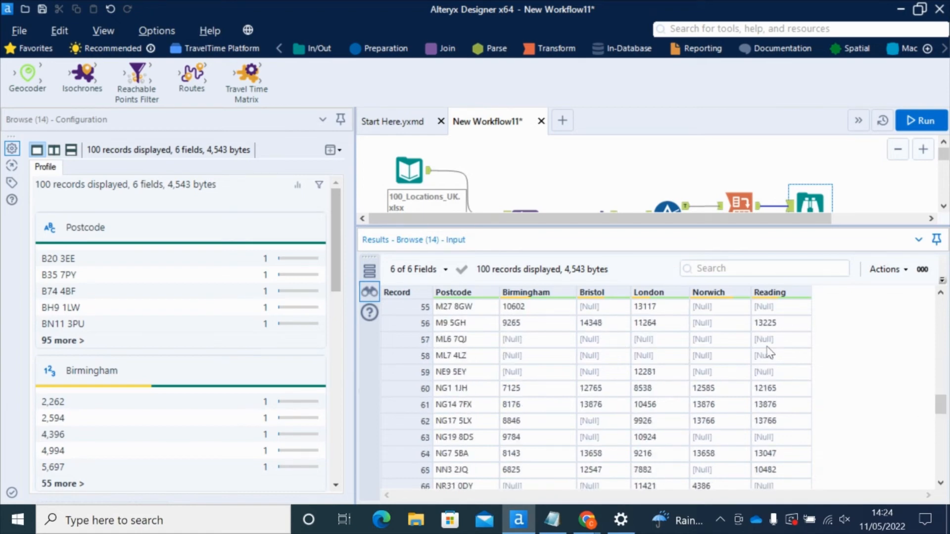
{"action": "scroll", "scroll_direction": "up", "scroll_amount": 3}
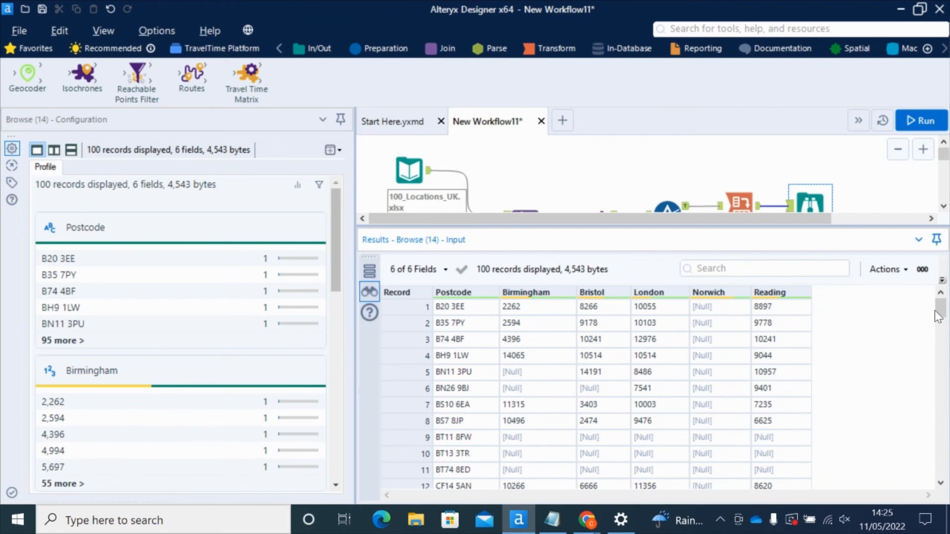
{"action": "scroll", "scroll_direction": "down", "scroll_amount": 3}
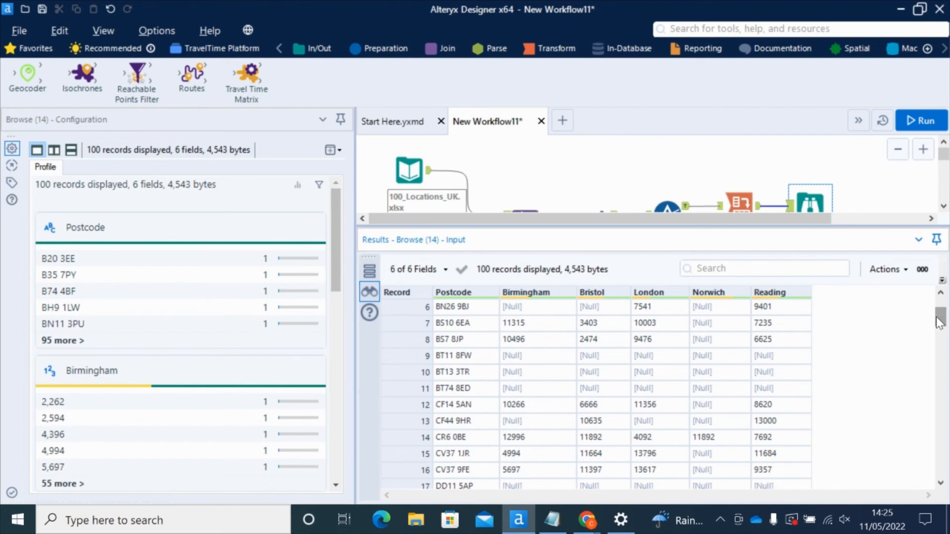
{"action": "scroll", "scroll_direction": "down", "scroll_amount": 3}
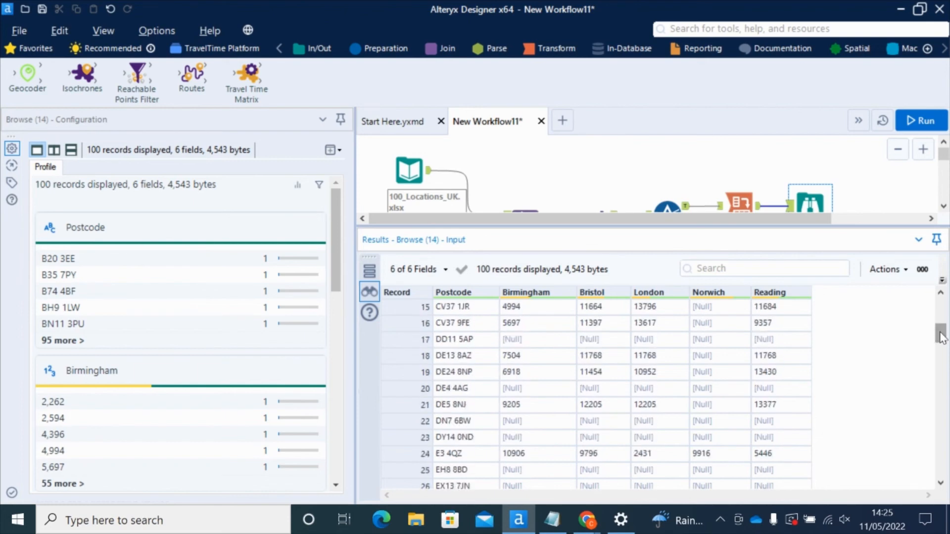
{"action": "mouse_move", "coordinate": [531, 308]}
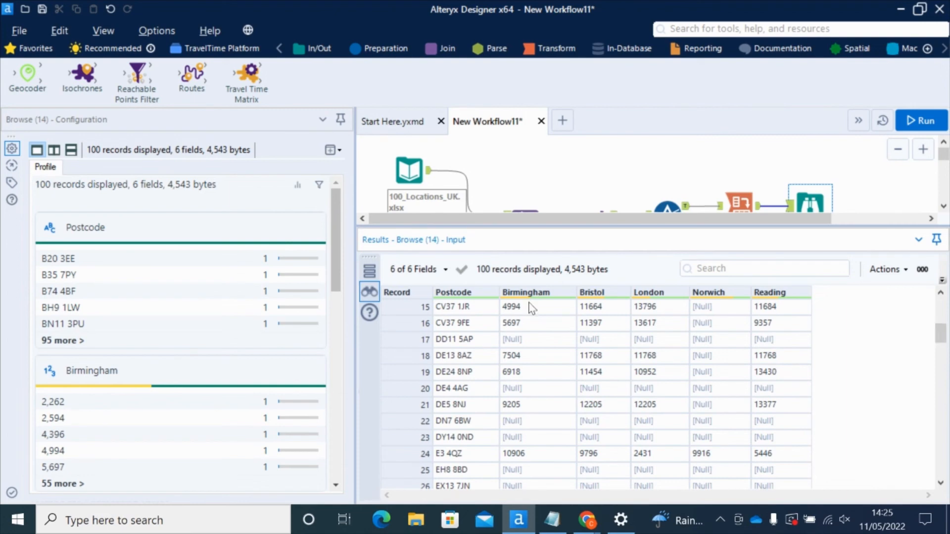
{"action": "mouse_move", "coordinate": [540, 322]}
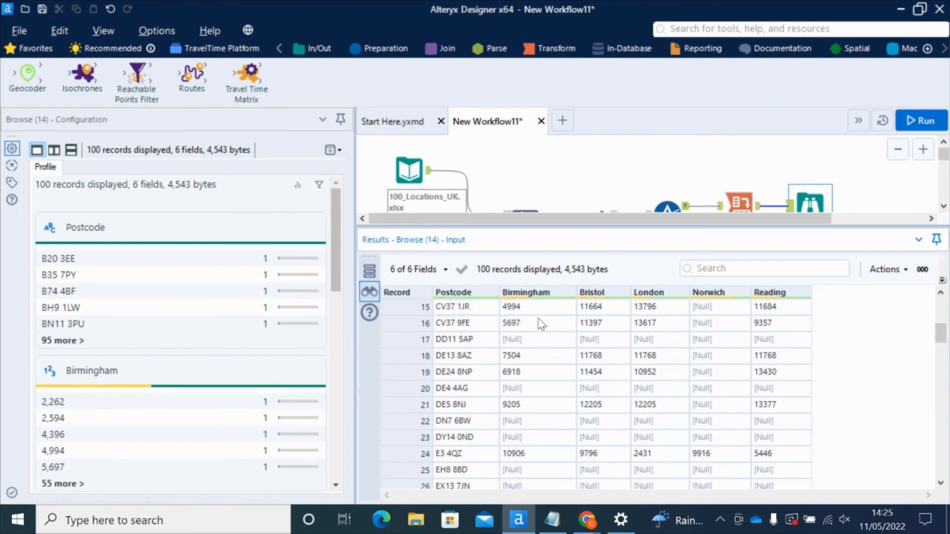
{"action": "mouse_move", "coordinate": [905, 346]}
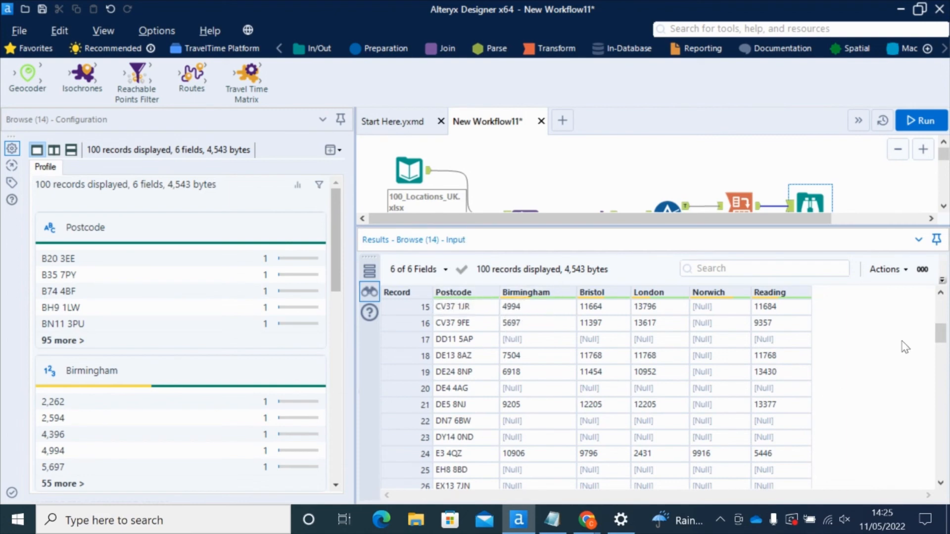
{"action": "mouse_move", "coordinate": [879, 237]}
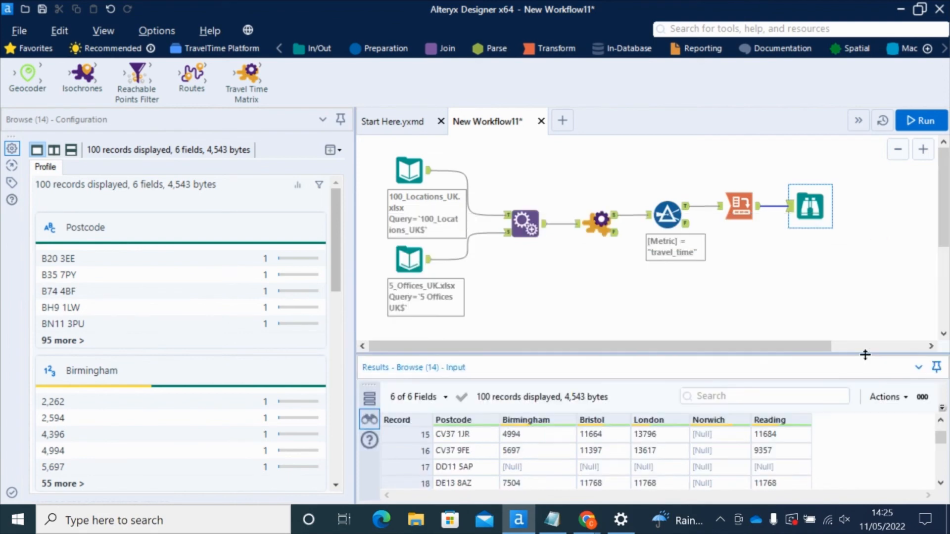
{"action": "mouse_move", "coordinate": [605, 169]}
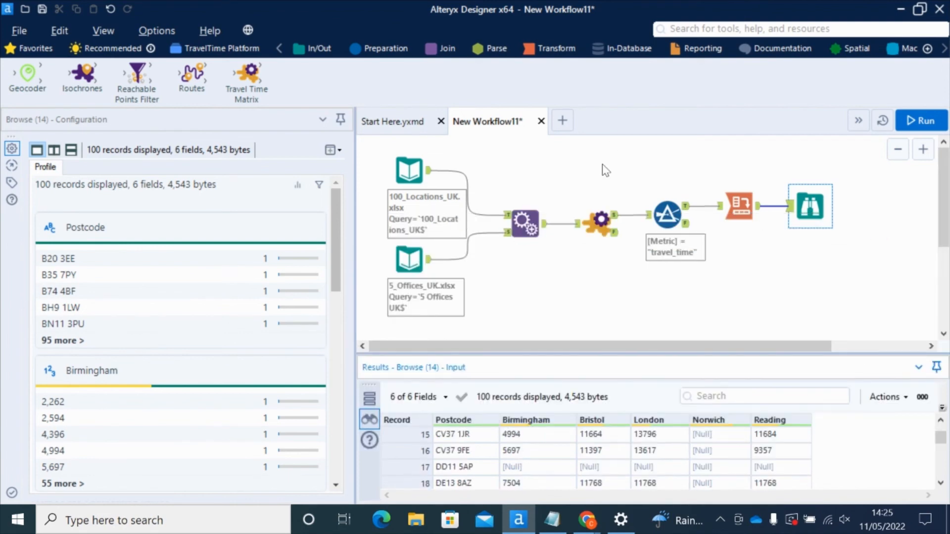